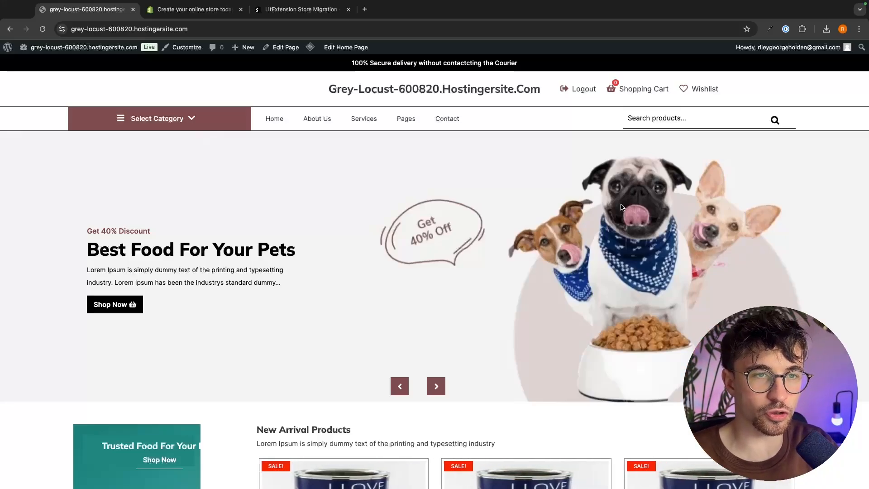
{"action": "mouse_move", "coordinate": [535, 86]}
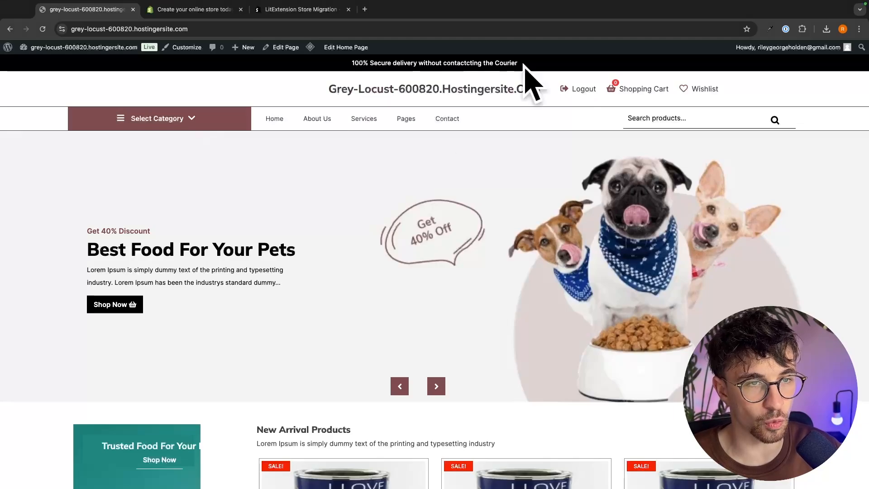
- Review the pet store, Shopify trial and LitExtension listing tabs, ending on the Shopify free trial
{"action": "left_click", "coordinate": [193, 9]}
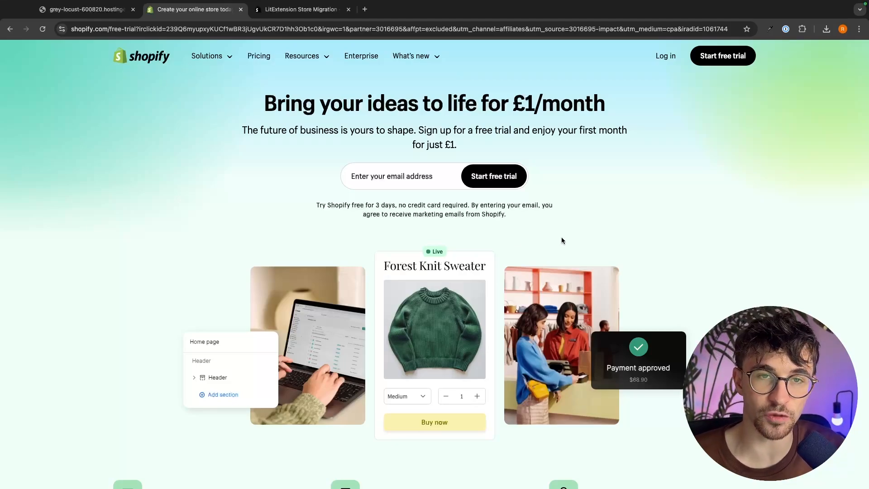
{"action": "left_click", "coordinate": [299, 9]}
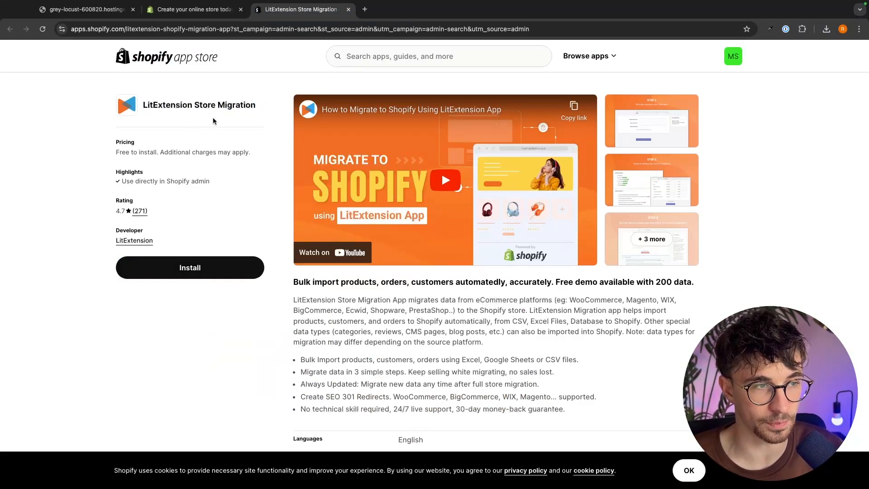
{"action": "left_click", "coordinate": [83, 9]}
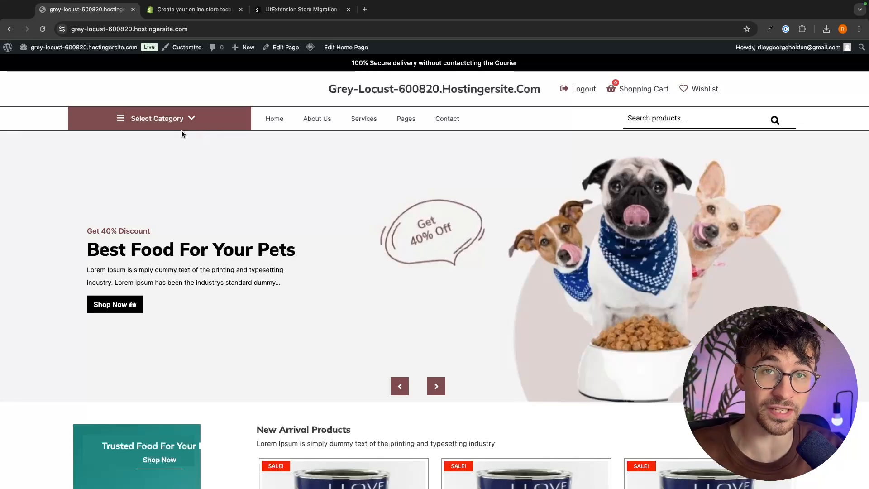
{"action": "left_click", "coordinate": [193, 9]}
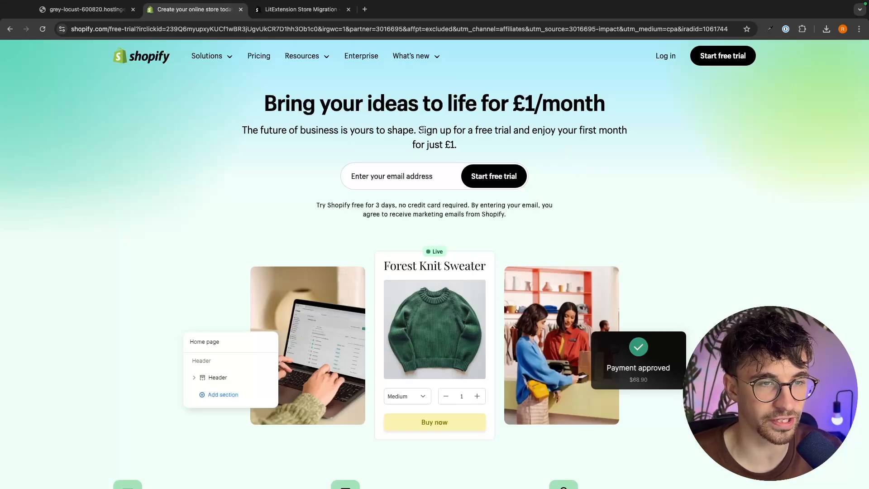
- Highlight the £1/month trial offer text on the Shopify page
{"action": "left_click_drag", "start_coordinate": [316, 205], "coordinate": [397, 205]}
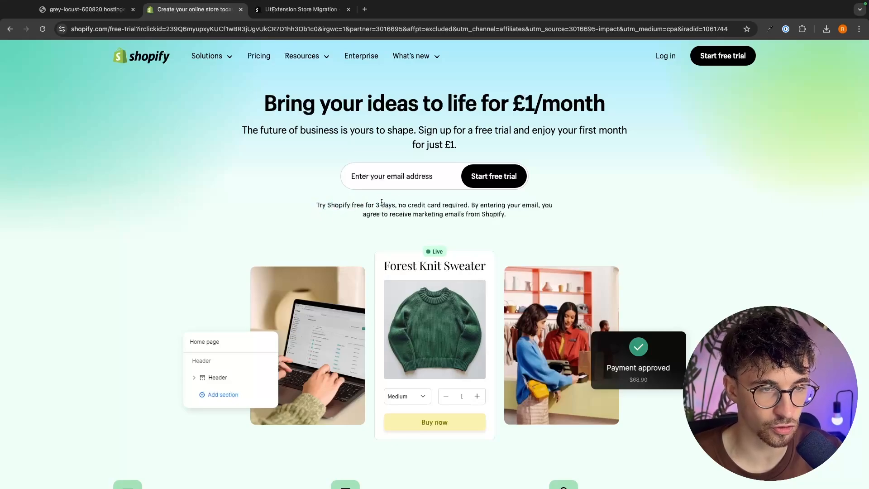
{"action": "left_click_drag", "start_coordinate": [264, 104], "coordinate": [481, 103]}
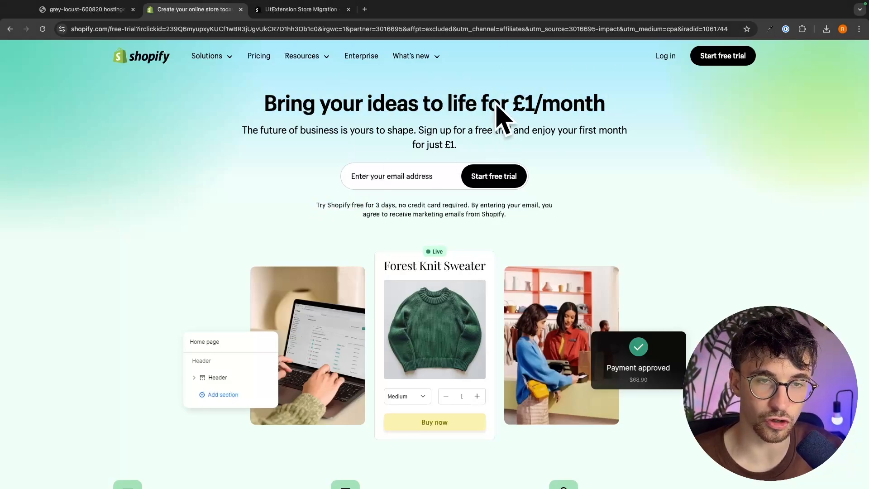
{"action": "left_click_drag", "start_coordinate": [513, 103], "coordinate": [575, 104]}
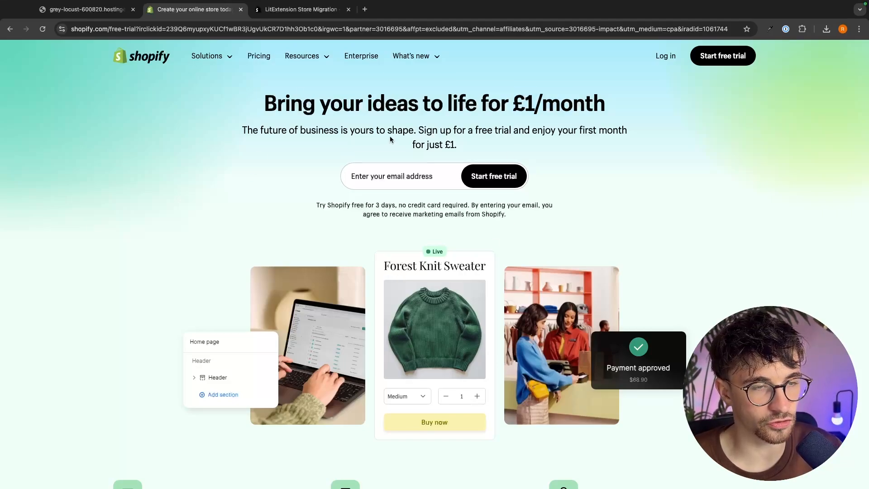
- Enter the email 'riley', start the free trial and confirm United Kingdom as the business location
{"action": "left_click", "coordinate": [394, 177]}
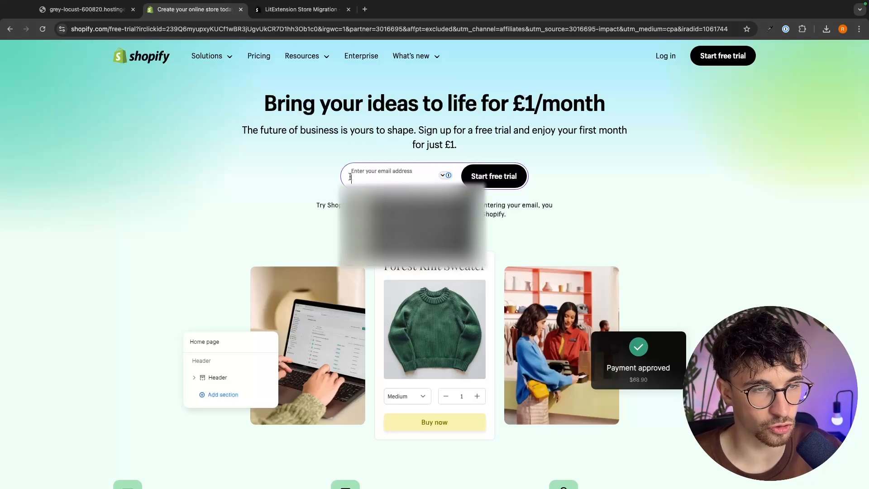
{"action": "type", "text": "r"}
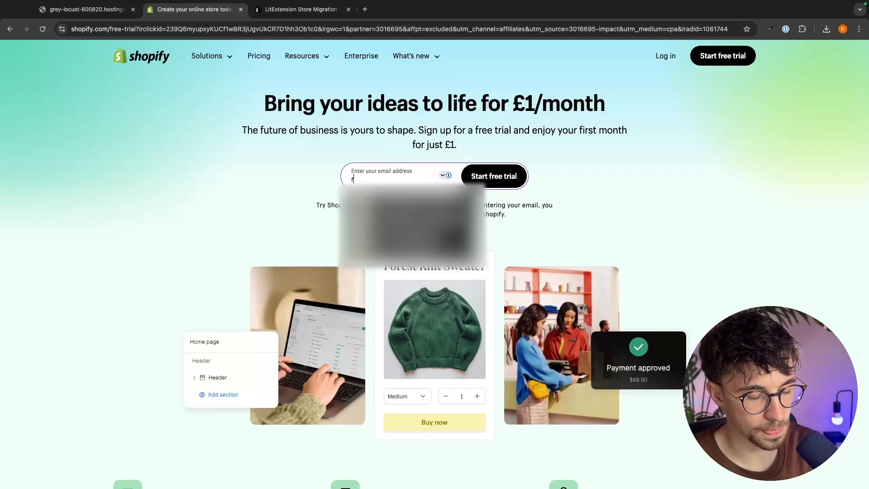
{"action": "type", "text": "ileyg"}
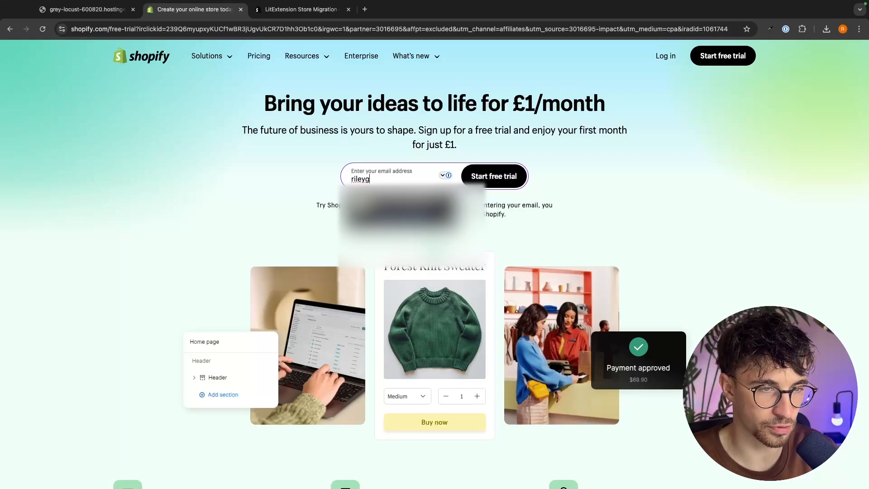
{"action": "left_click", "coordinate": [493, 176]}
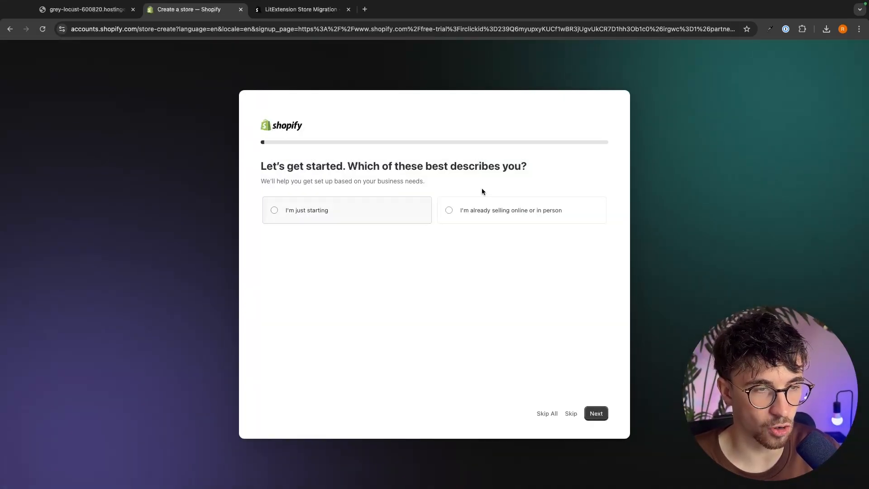
{"action": "mouse_move", "coordinate": [177, 68]}
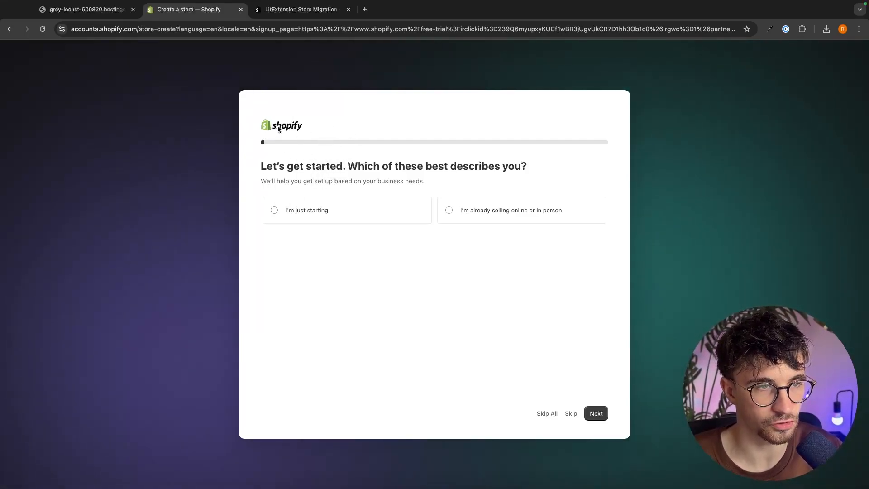
{"action": "mouse_move", "coordinate": [268, 124]}
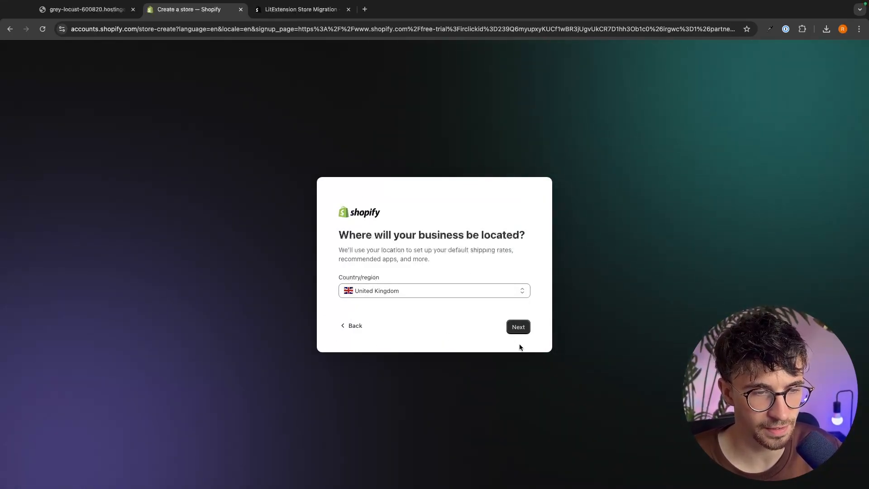
{"action": "left_click", "coordinate": [517, 327]}
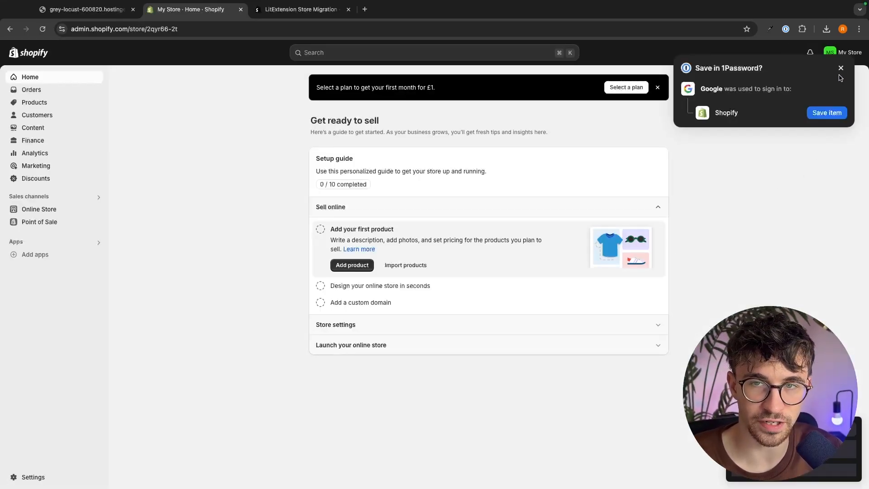
- Dismiss the 1Password prompt and return to the Shopify admin after glancing at the other tabs
{"action": "left_click", "coordinate": [841, 68]}
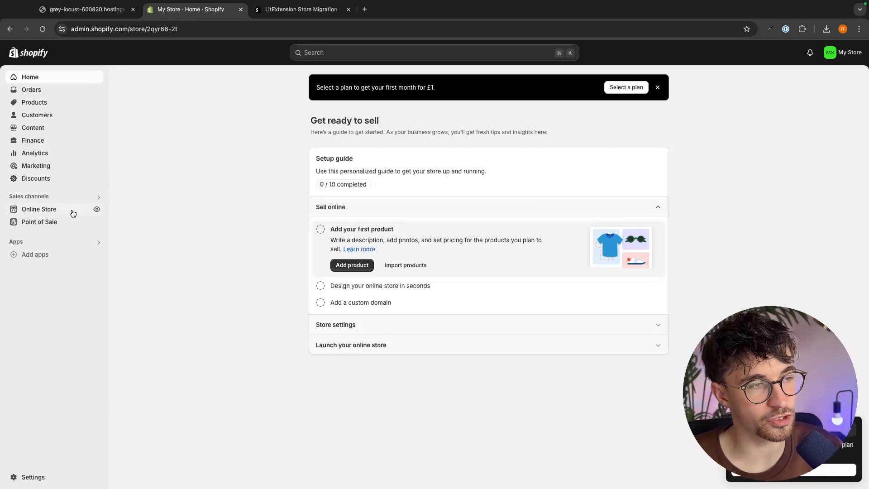
{"action": "left_click", "coordinate": [299, 9]}
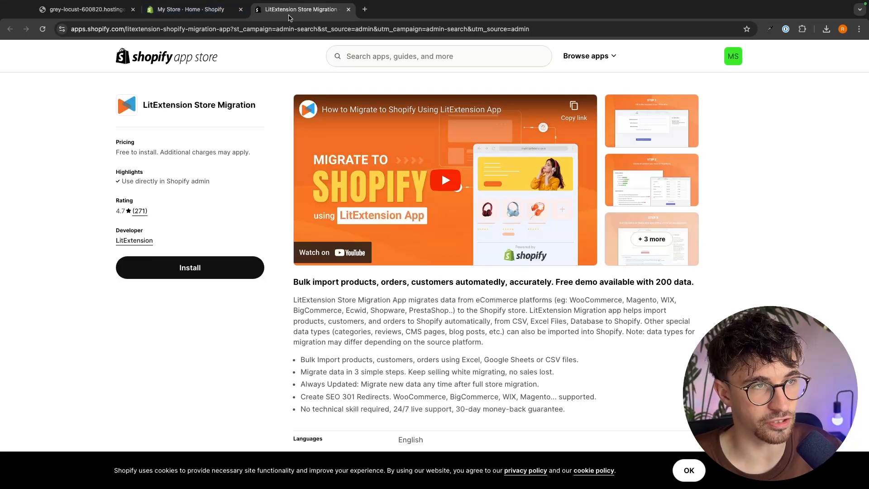
{"action": "left_click", "coordinate": [191, 9]}
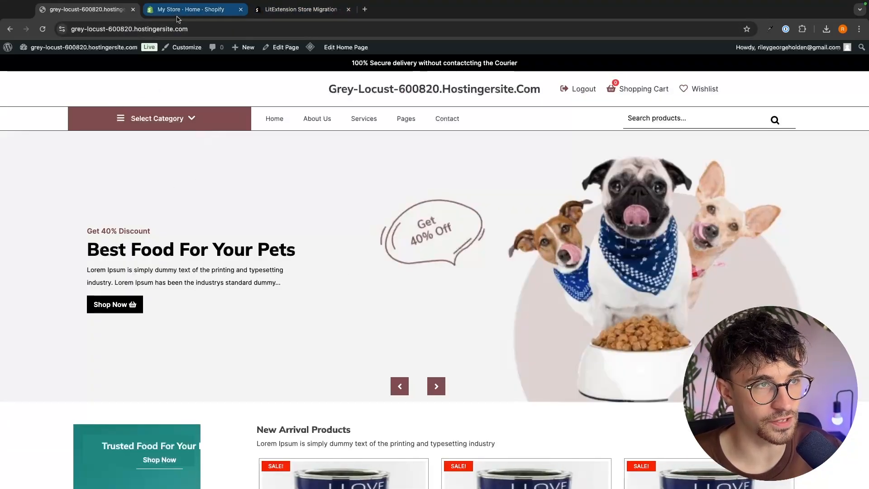
{"action": "left_click", "coordinate": [194, 9]}
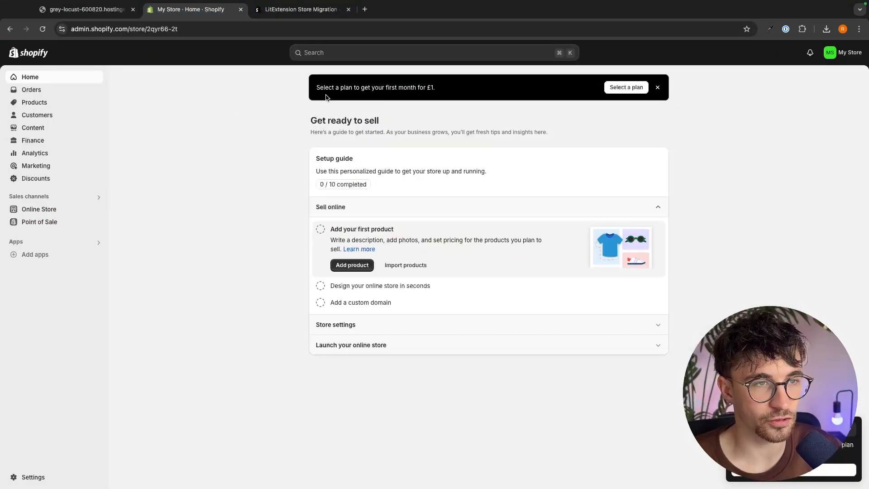
{"action": "mouse_move", "coordinate": [352, 89]}
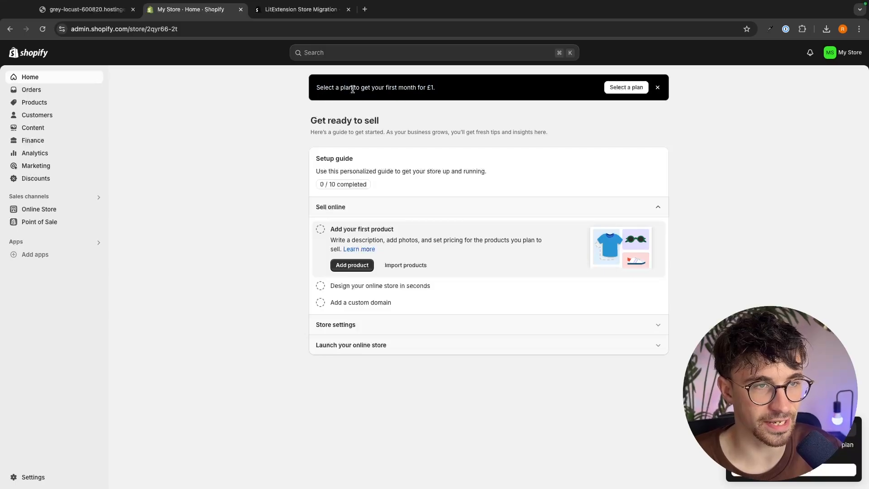
- Expand Online Store in the sidebar and return to the admin home overview
{"action": "left_click", "coordinate": [38, 209]}
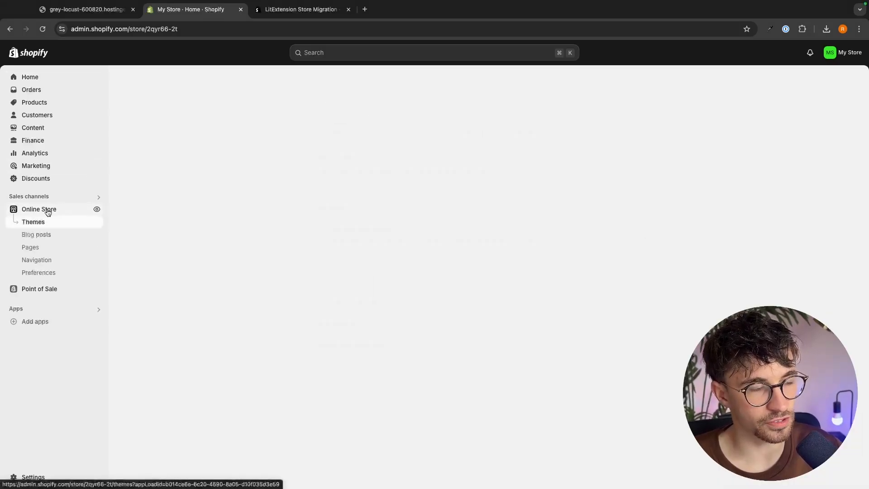
{"action": "left_click", "coordinate": [33, 222]}
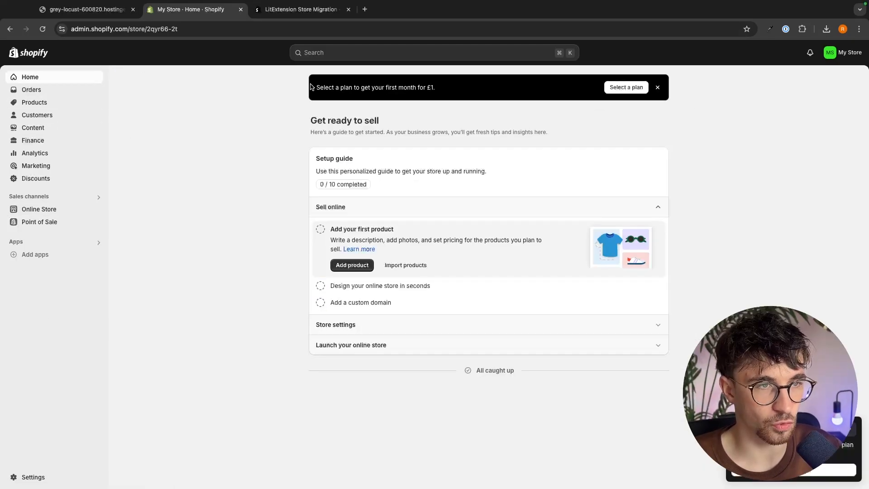
{"action": "mouse_move", "coordinate": [623, 95]}
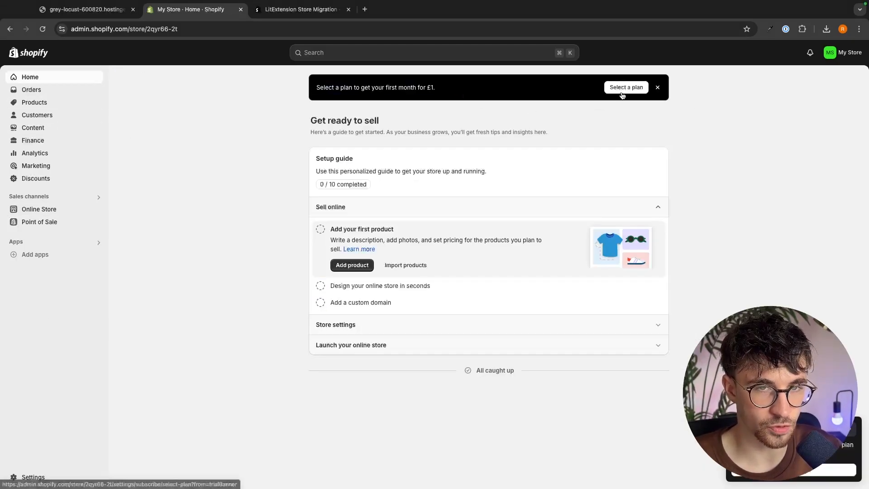
- Review the available subscription plans and choose the monthly Basic plan
{"action": "left_click", "coordinate": [626, 87]}
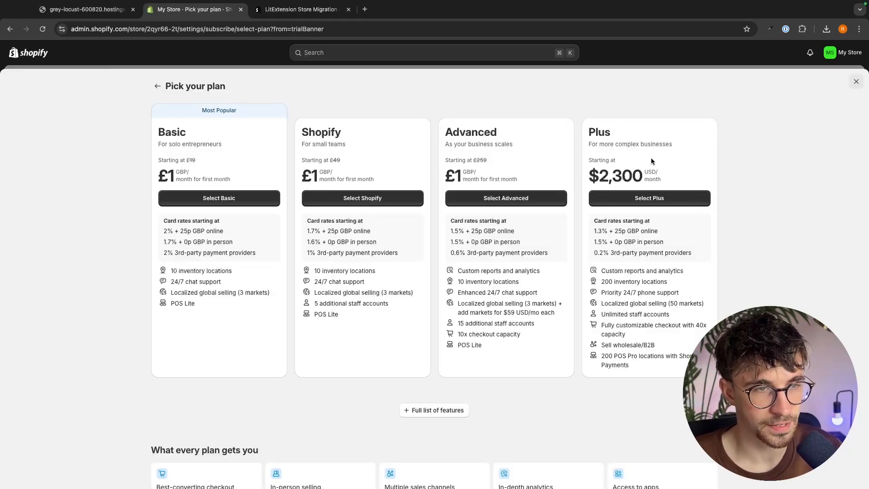
{"action": "double_click", "coordinate": [173, 132]}
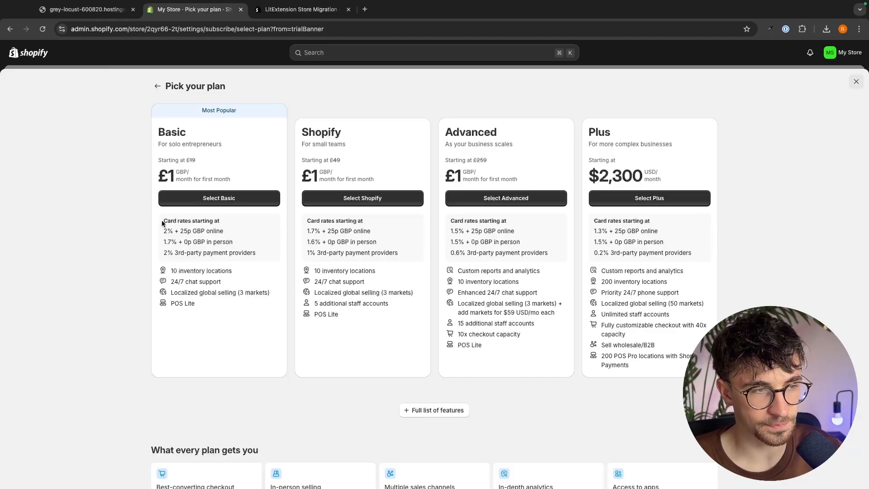
{"action": "left_click_drag", "start_coordinate": [308, 221], "coordinate": [397, 252]}
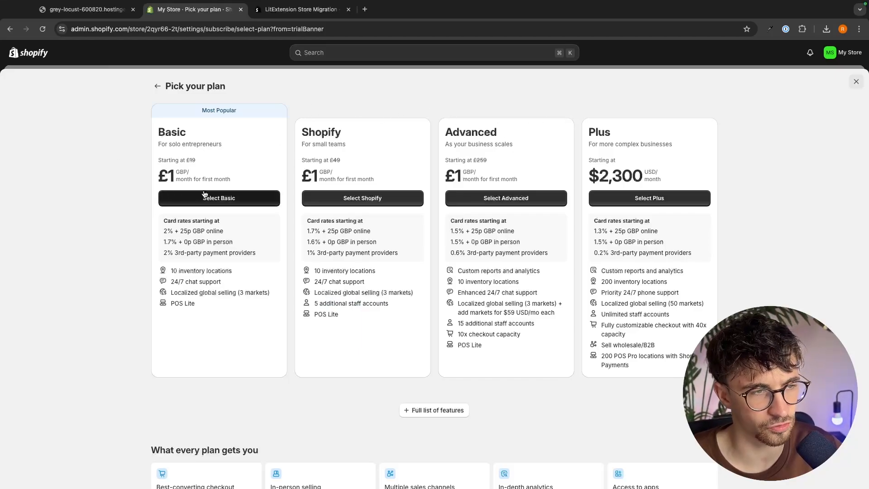
{"action": "left_click", "coordinate": [218, 198]}
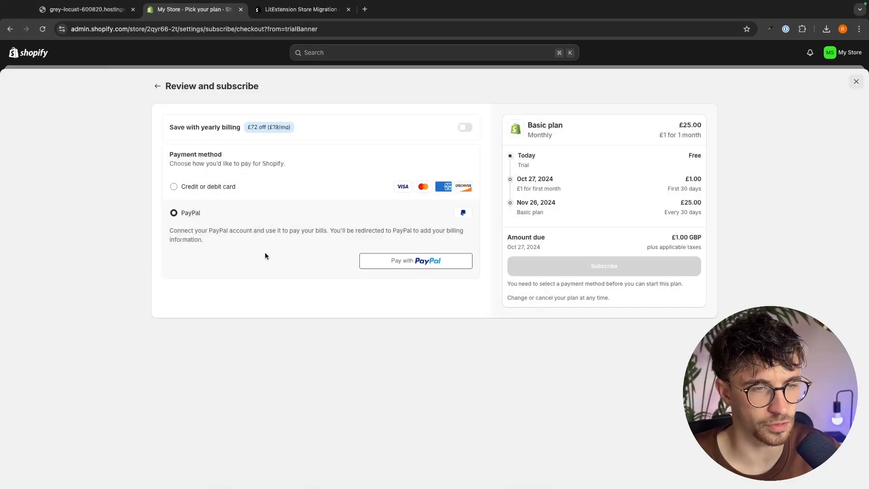
- Pay by credit or debit card with the saved 1Password details and subscribe to Basic
{"action": "left_click", "coordinate": [174, 187]}
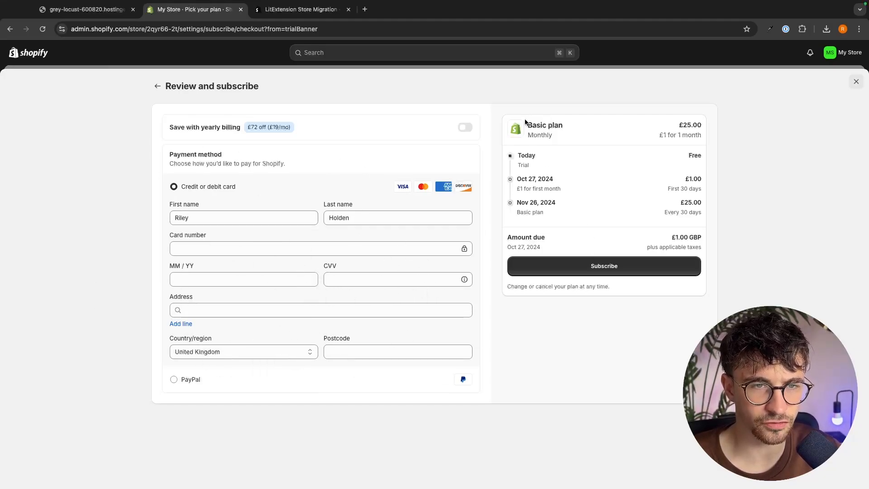
{"action": "mouse_move", "coordinate": [729, 214]}
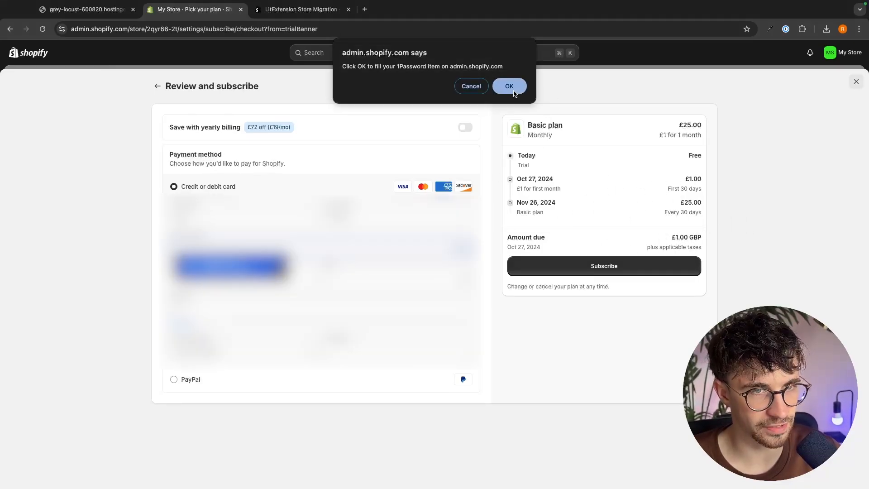
{"action": "left_click", "coordinate": [508, 86]}
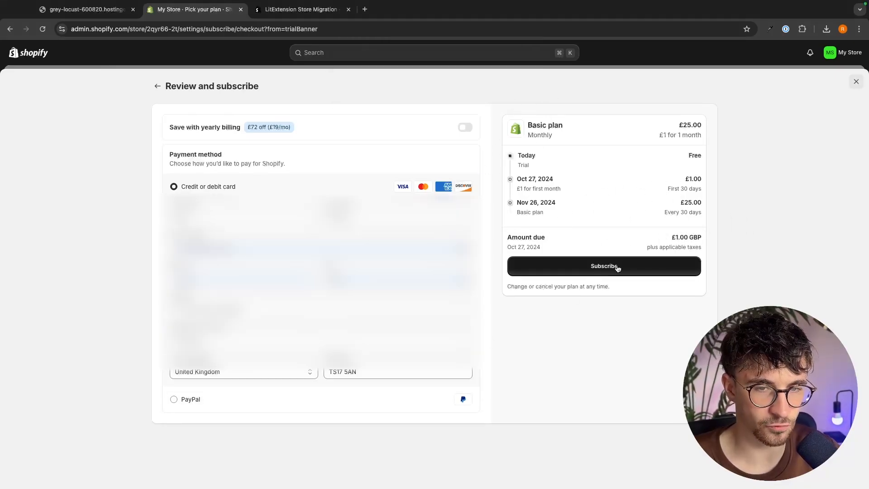
{"action": "left_click", "coordinate": [603, 266]}
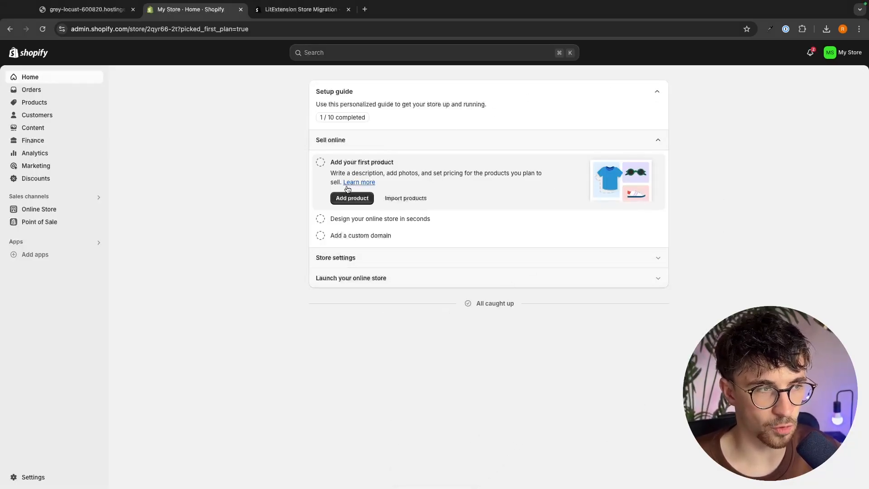
{"action": "mouse_move", "coordinate": [39, 221]}
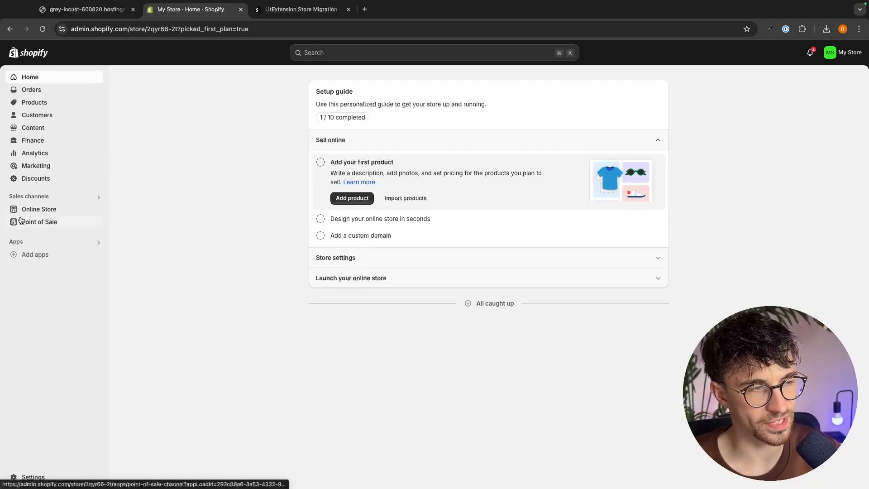
- View the online store's Themes page showing Dawn, then switch to the LitExtension listing
{"action": "left_click", "coordinate": [39, 209]}
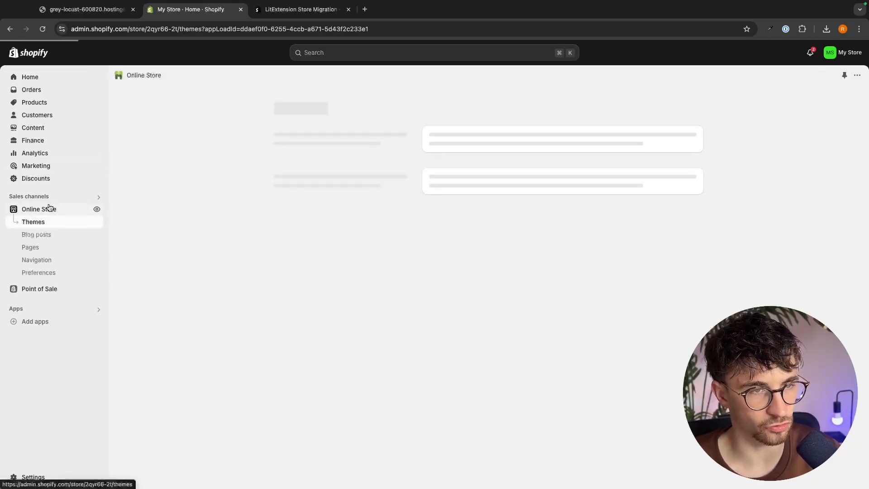
{"action": "left_click", "coordinate": [33, 222]}
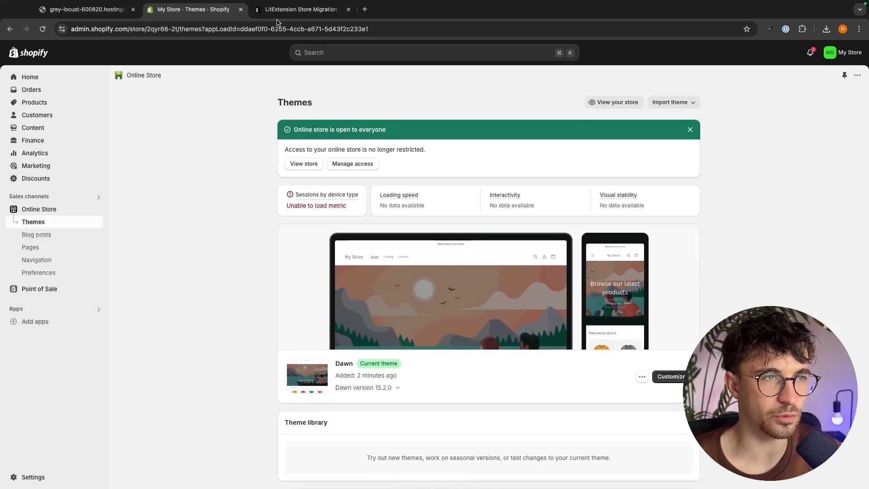
{"action": "left_click", "coordinate": [300, 9]}
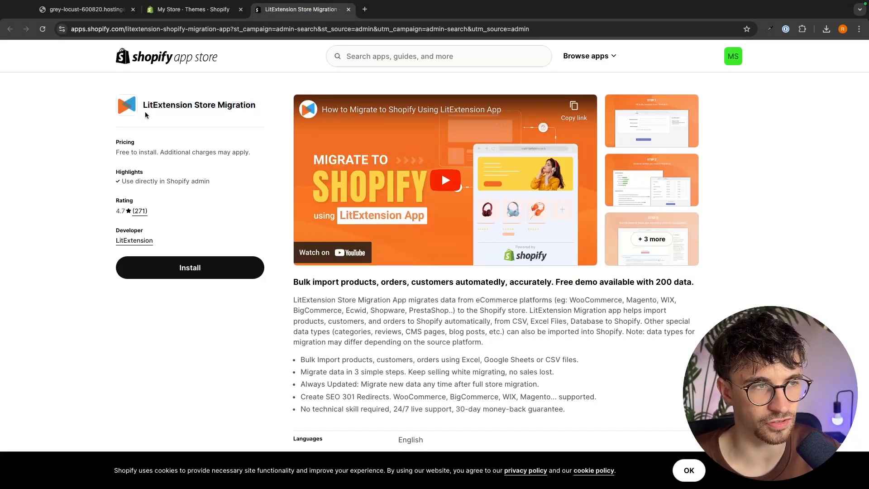
- Close the extra tab and search the Shopify admin for 'lit' to find LitExtension Store Migration
{"action": "left_click", "coordinate": [84, 9]}
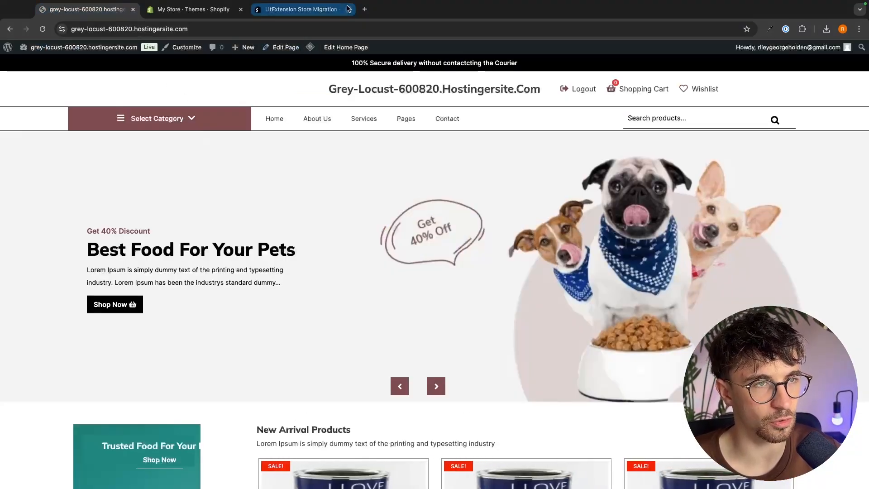
{"action": "left_click", "coordinate": [191, 9]}
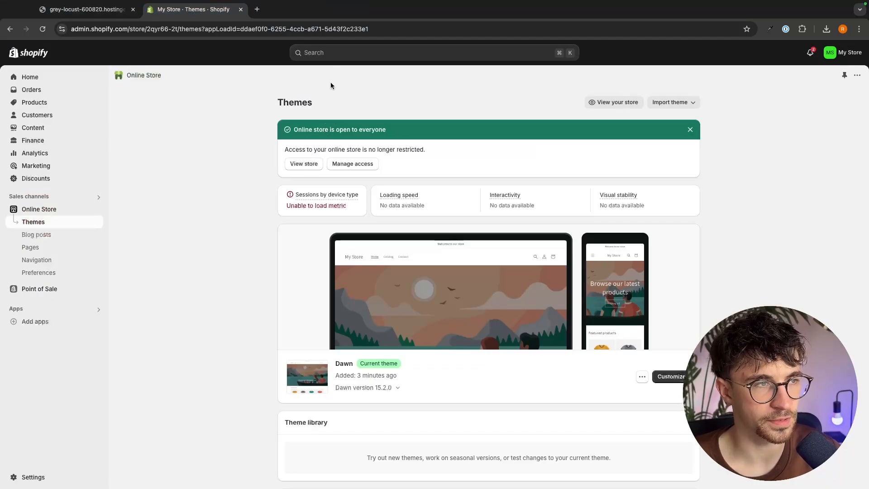
{"action": "left_click", "coordinate": [433, 53]}
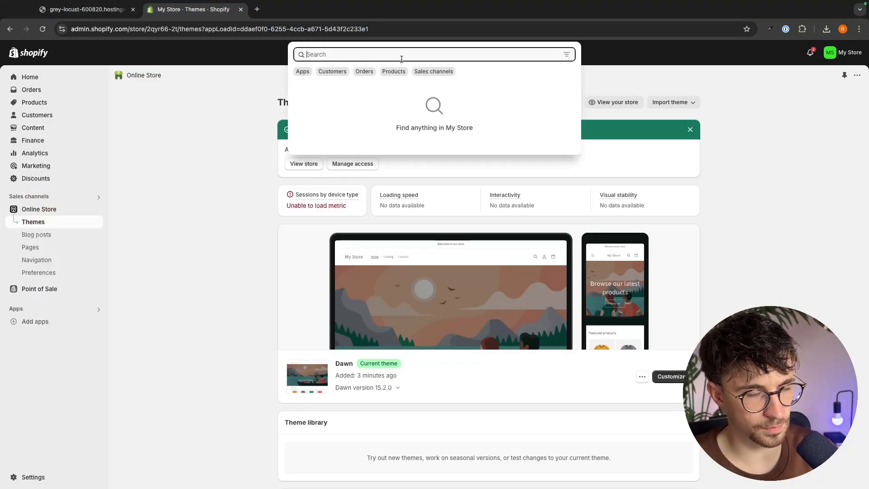
{"action": "type", "text": "lit"}
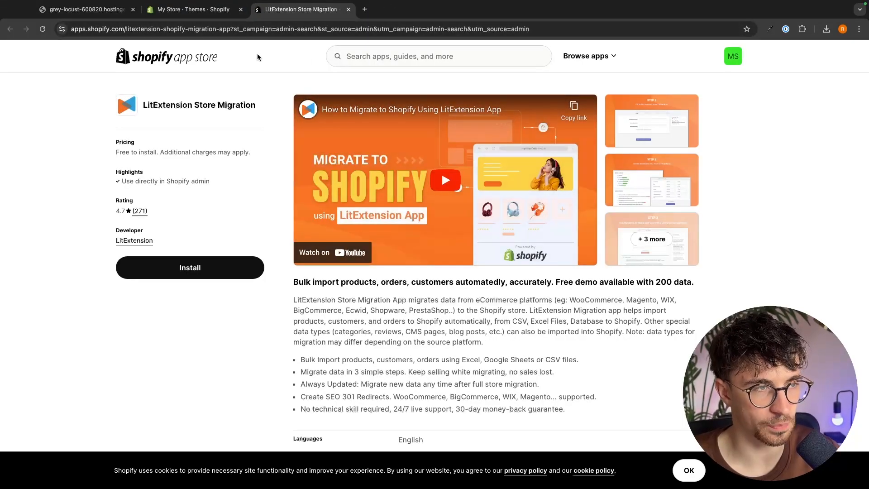
{"action": "mouse_move", "coordinate": [191, 141]}
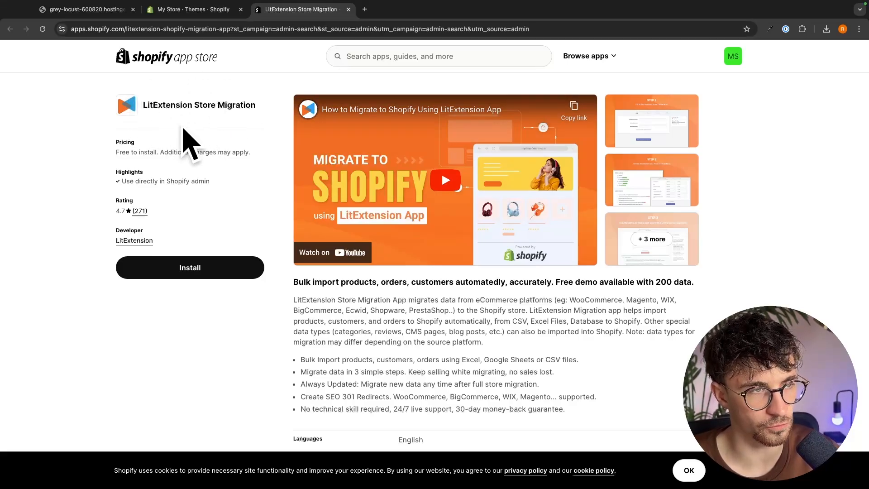
{"action": "mouse_move", "coordinate": [190, 275]}
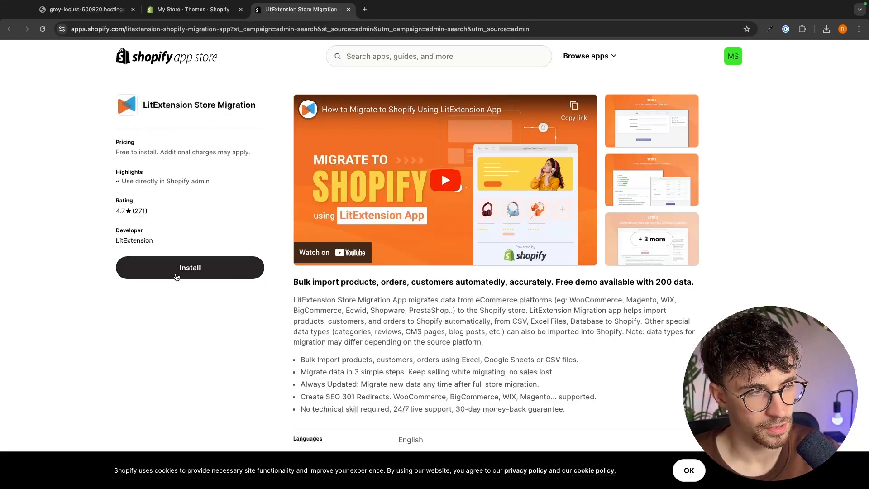
- Install LitExtension Store Migration, keep WooCommerce as source cart, then switch to the pet store site
{"action": "left_click", "coordinate": [190, 267]}
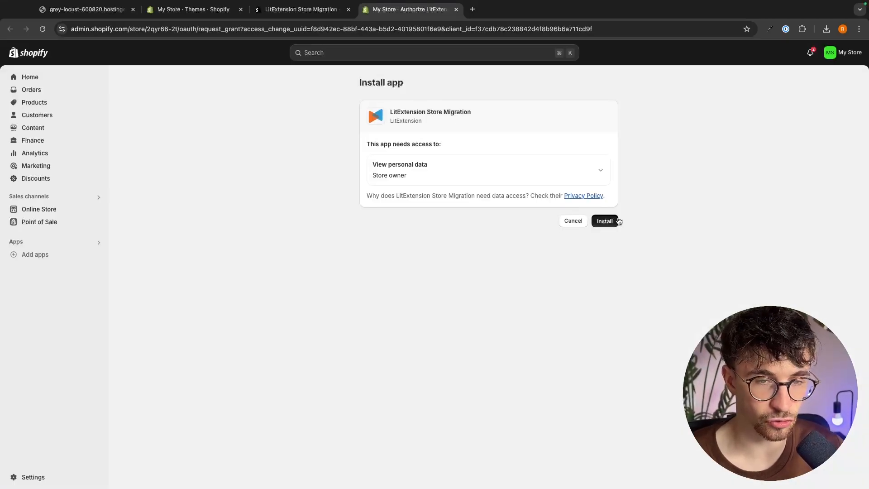
{"action": "left_click", "coordinate": [604, 221]}
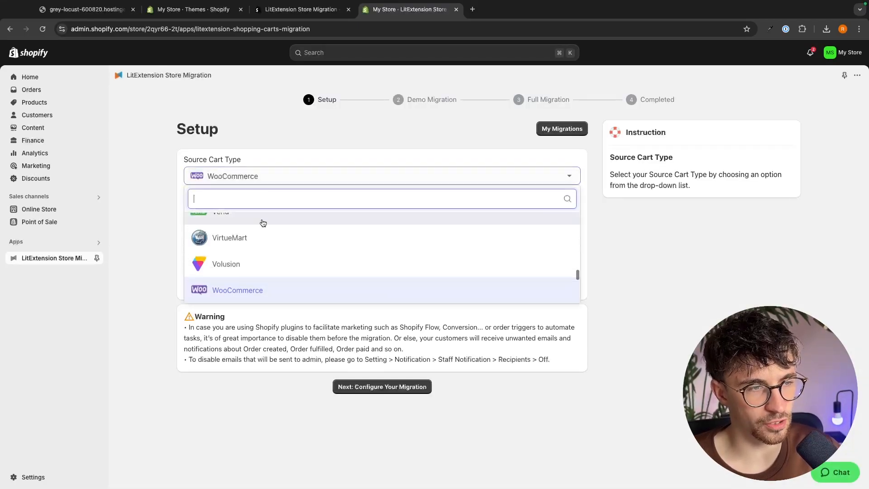
{"action": "scroll", "scroll_direction": "down", "scroll_amount": 3}
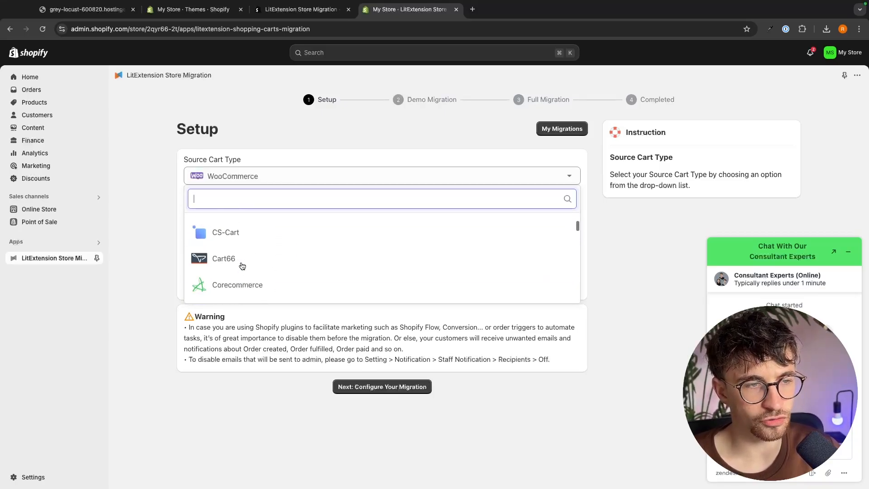
{"action": "left_click", "coordinate": [381, 176]}
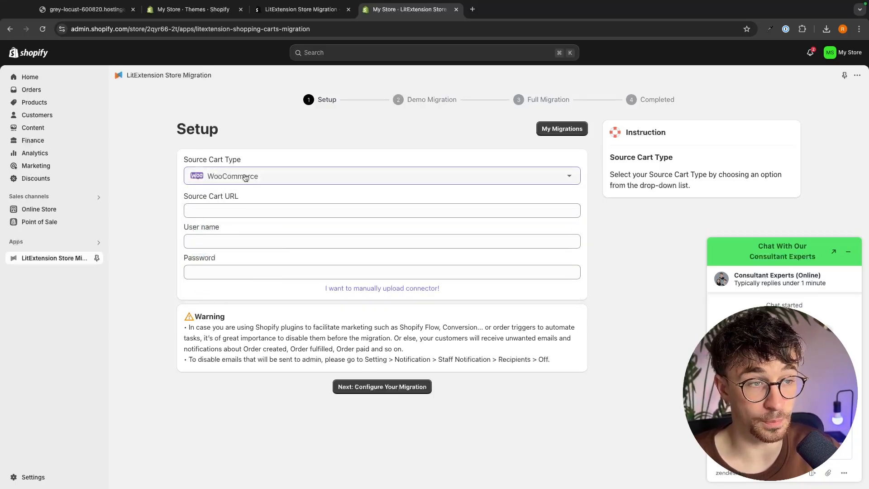
{"action": "left_click", "coordinate": [83, 9]}
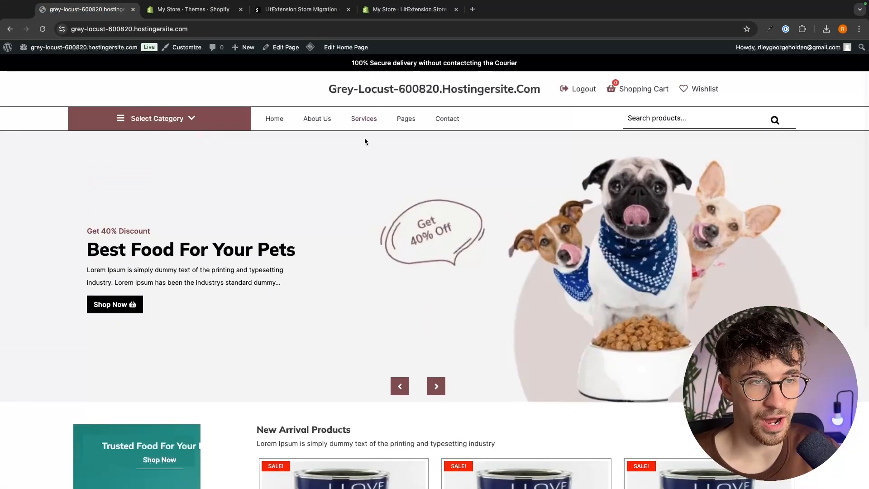
{"action": "mouse_move", "coordinate": [474, 247]}
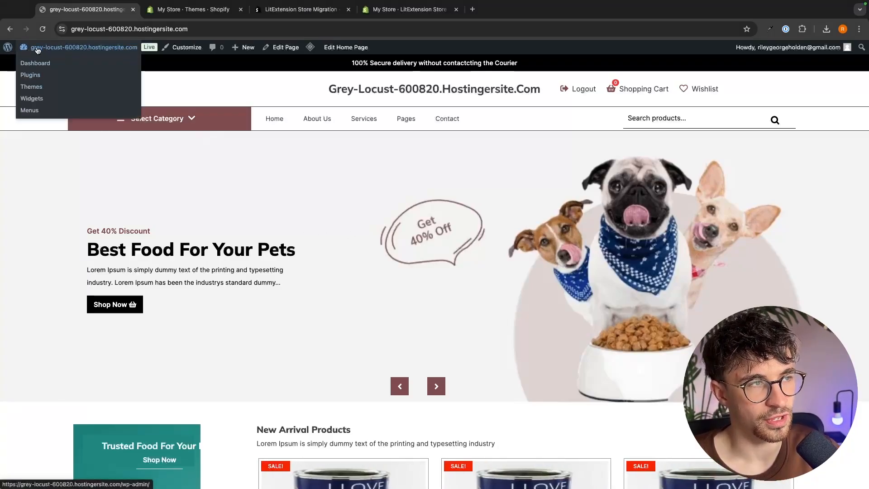
- Open the Animal Pet Store's WordPress admin dashboard from the admin bar
{"action": "left_click", "coordinate": [35, 63]}
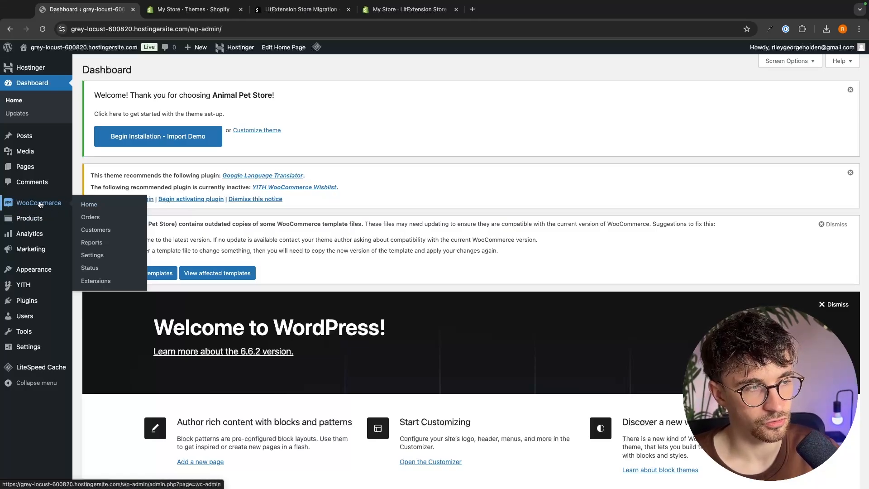
- Confirm WooCommerce as source cart and check the pet store URL via the WordPress dashboard
{"action": "left_click", "coordinate": [409, 9]}
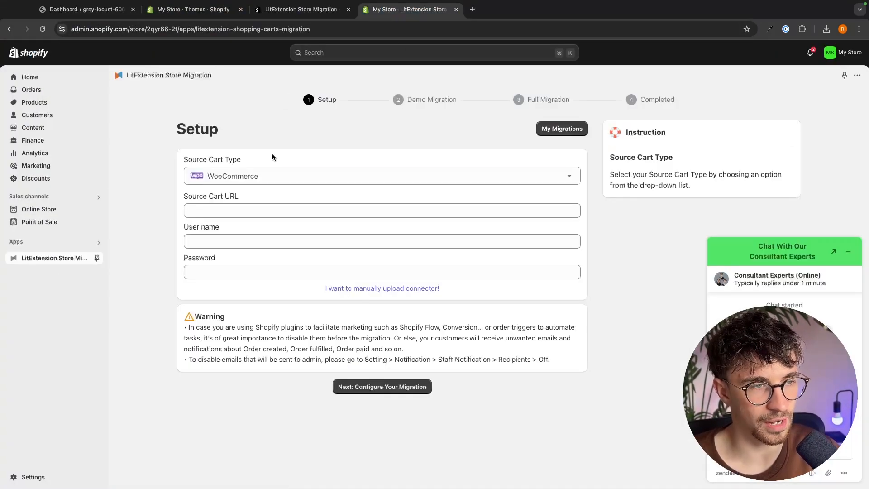
{"action": "left_click", "coordinate": [382, 176]}
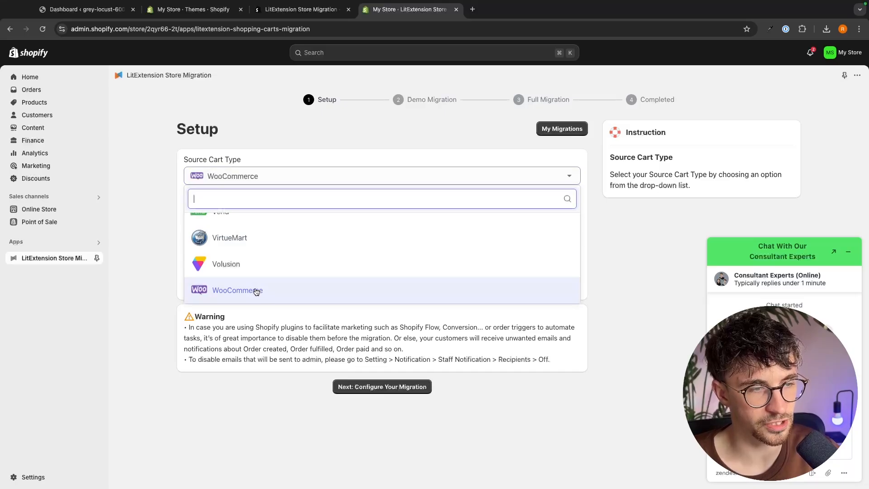
{"action": "left_click", "coordinate": [83, 9]}
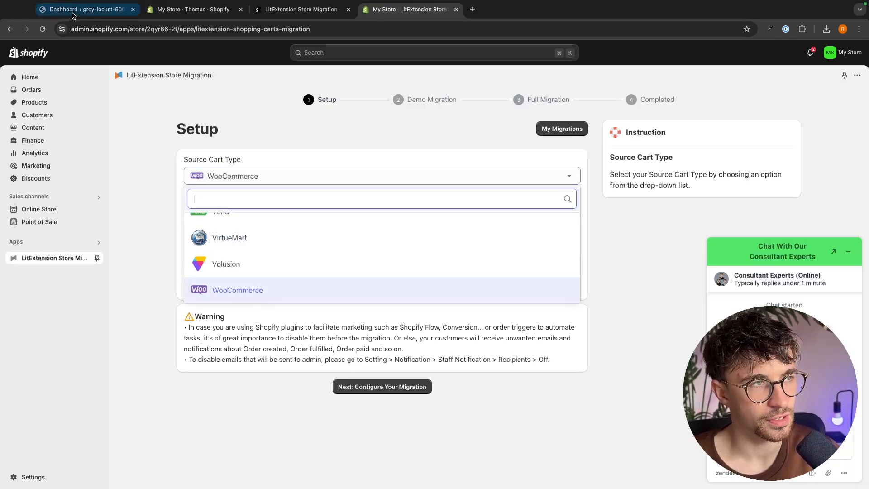
{"action": "left_click", "coordinate": [83, 9]}
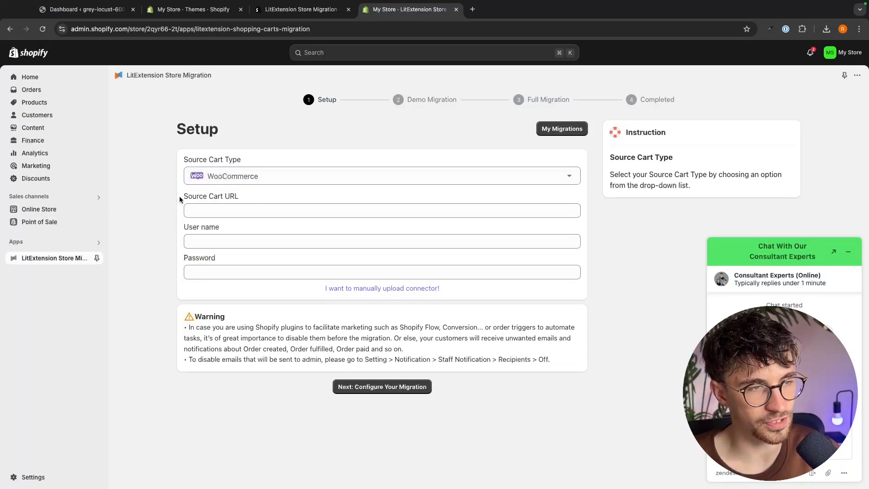
{"action": "left_click", "coordinate": [381, 210]}
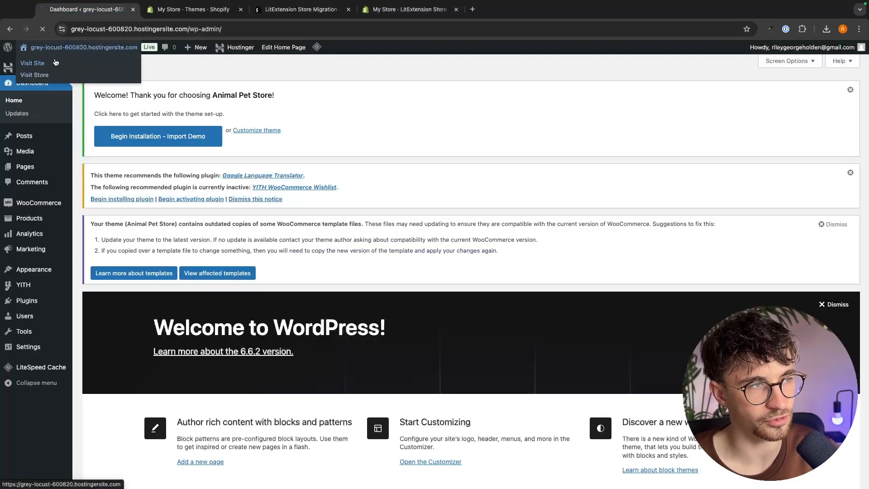
{"action": "left_click", "coordinate": [32, 62]}
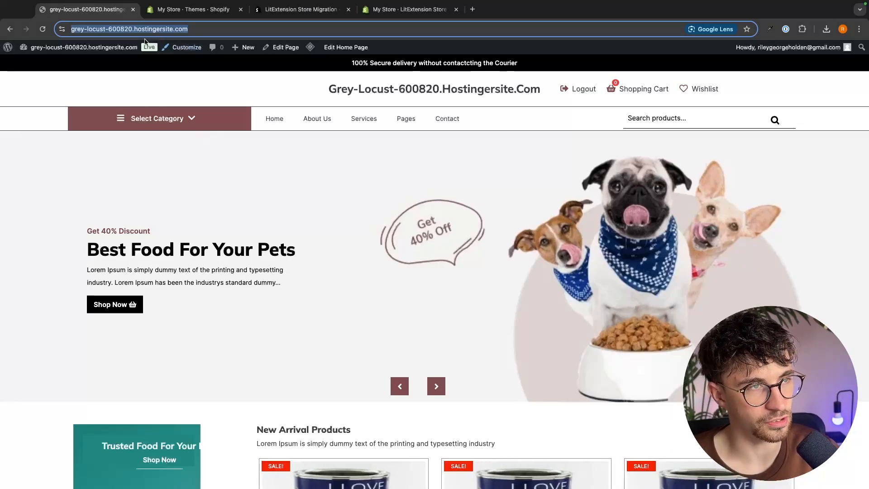
{"action": "left_click", "coordinate": [409, 9]}
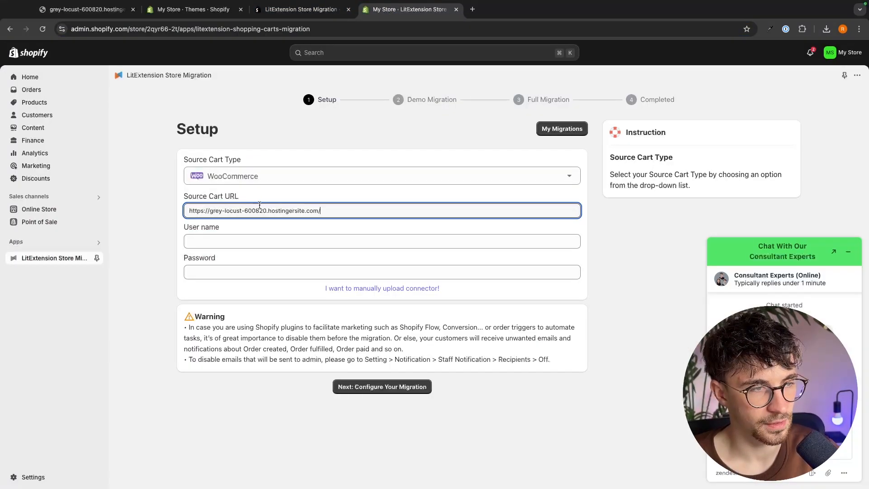
{"action": "left_click", "coordinate": [381, 241]}
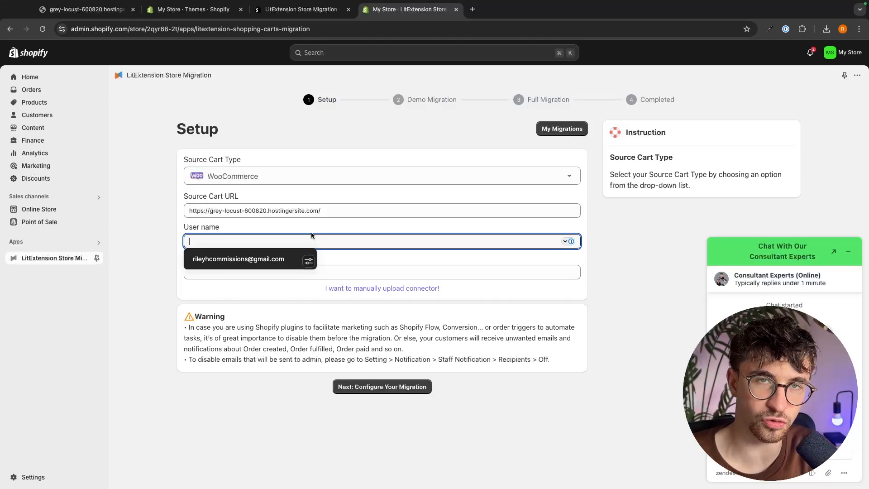
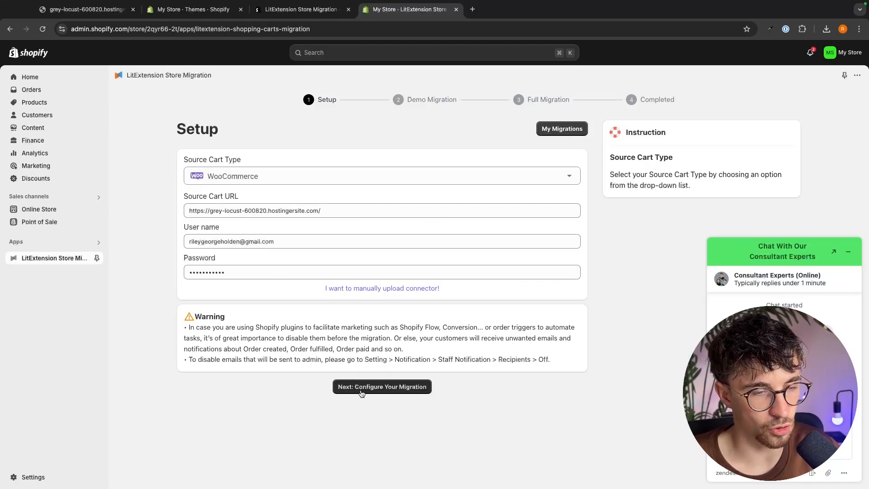
{"action": "left_click", "coordinate": [383, 386]}
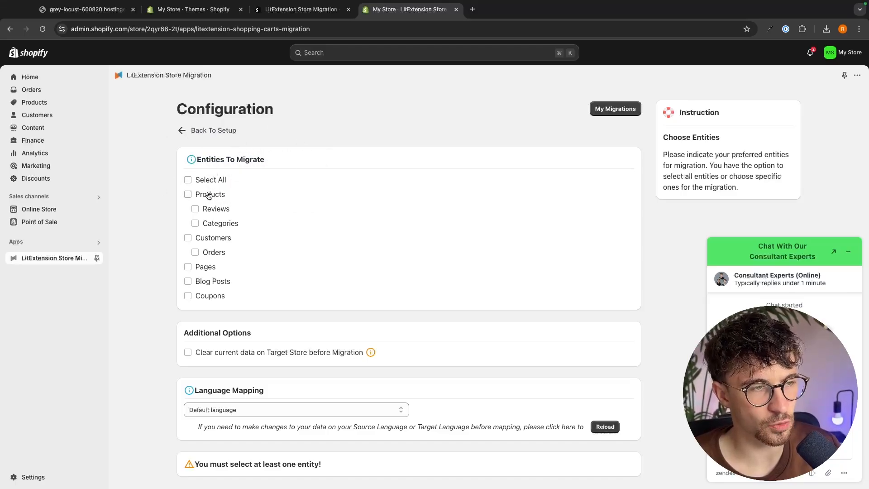
{"action": "mouse_move", "coordinate": [284, 45]}
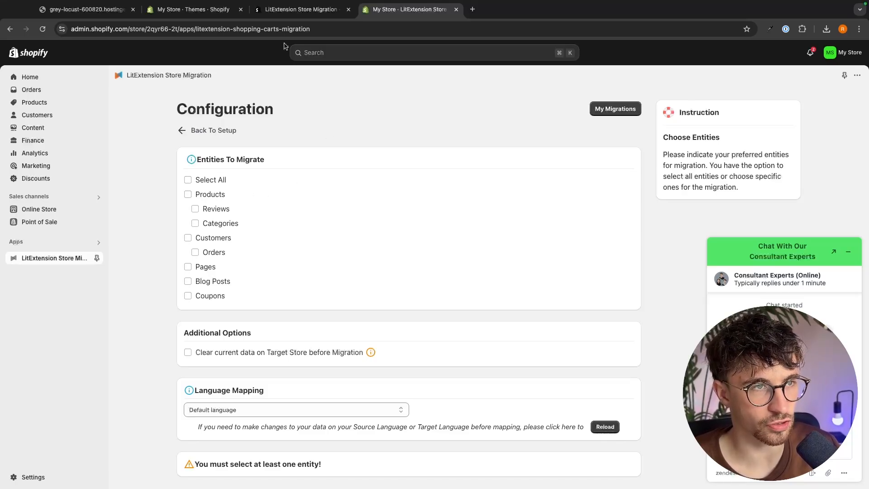
{"action": "left_click", "coordinate": [83, 9]}
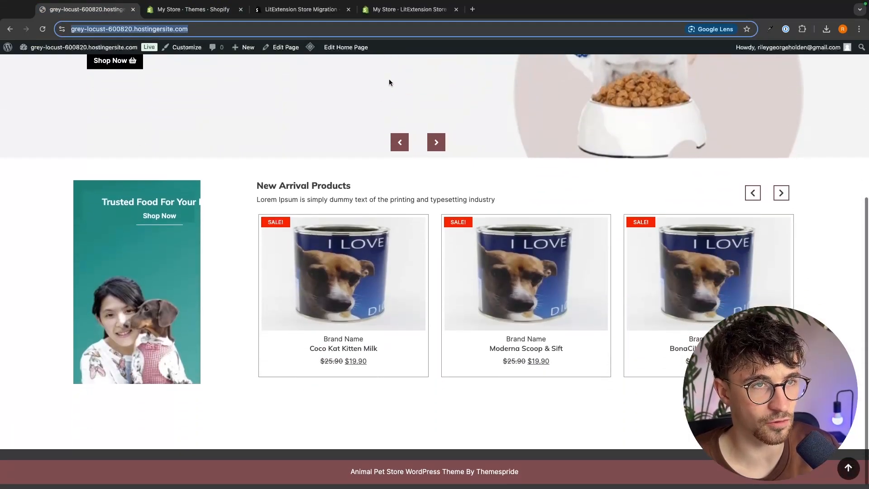
{"action": "left_click", "coordinate": [410, 9]}
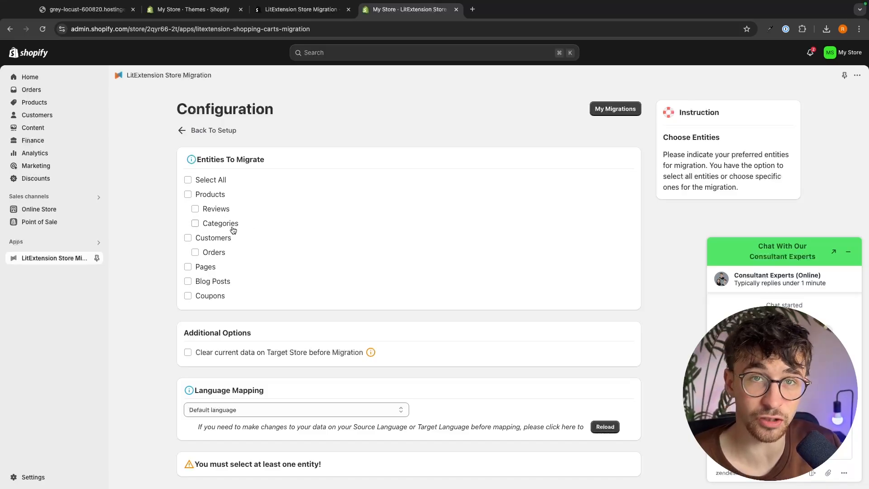
{"action": "mouse_move", "coordinate": [233, 234]}
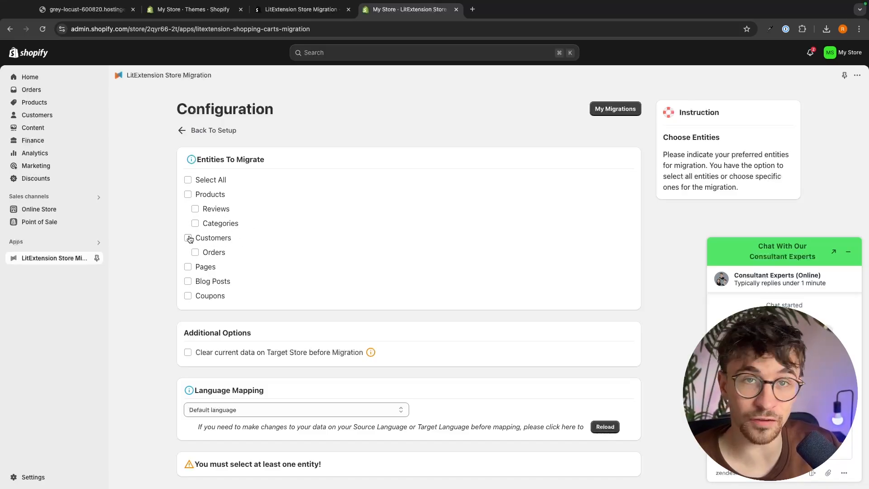
{"action": "mouse_move", "coordinate": [223, 253]}
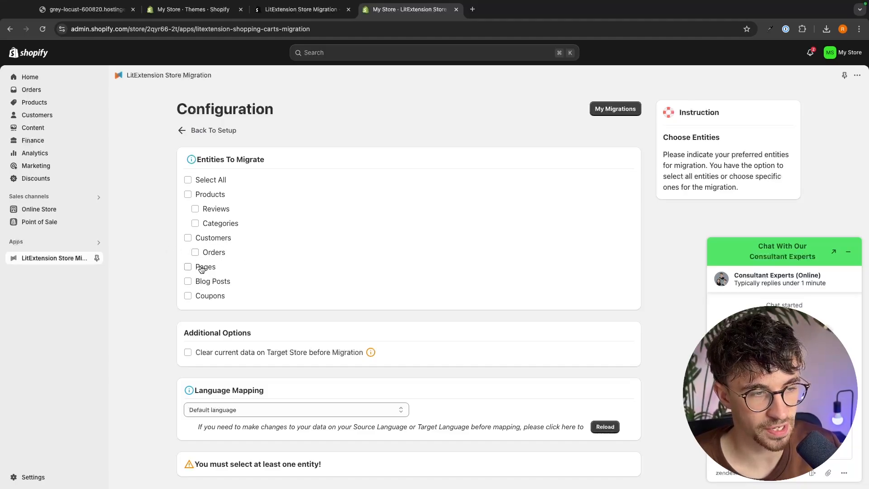
{"action": "mouse_move", "coordinate": [221, 300]}
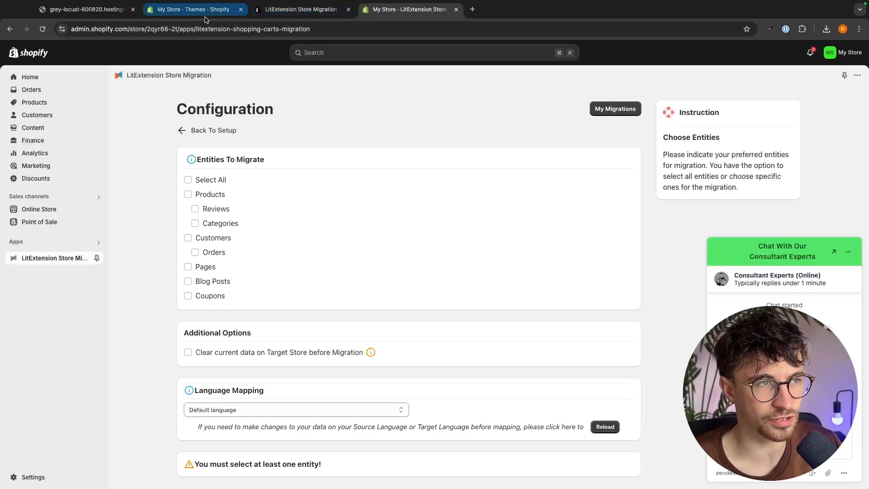
- Compare with the WooCommerce site, then select all entities to migrate
{"action": "left_click", "coordinate": [83, 9]}
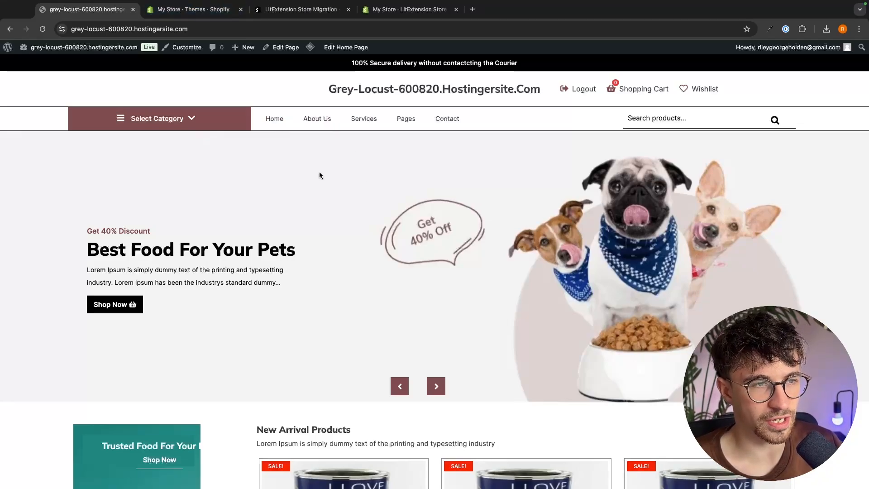
{"action": "left_click", "coordinate": [410, 9]}
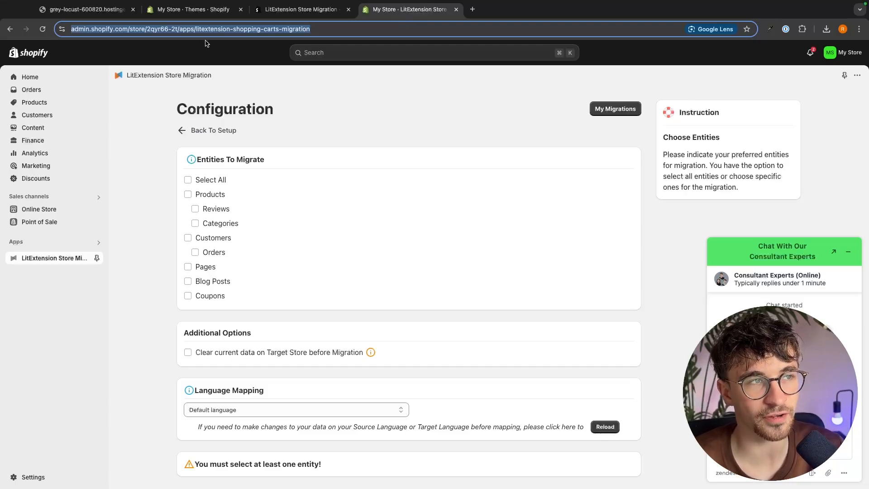
{"action": "left_click", "coordinate": [83, 9]}
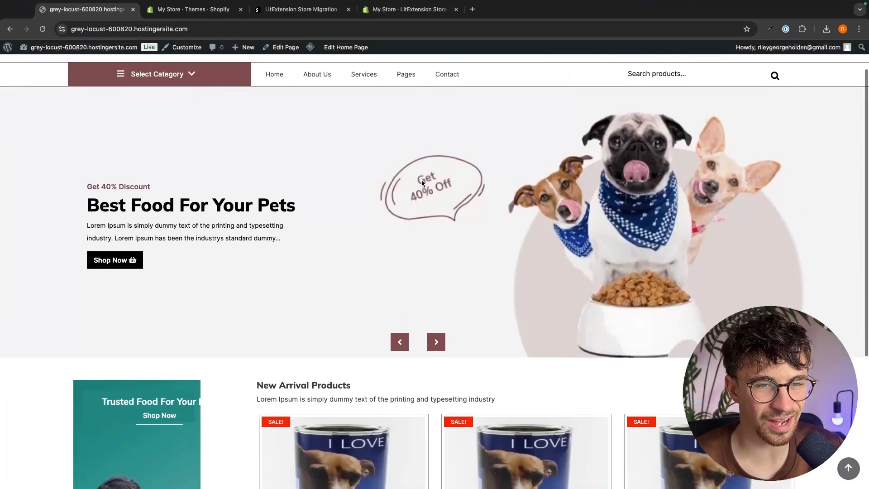
{"action": "scroll", "scroll_direction": "down", "scroll_amount": 3}
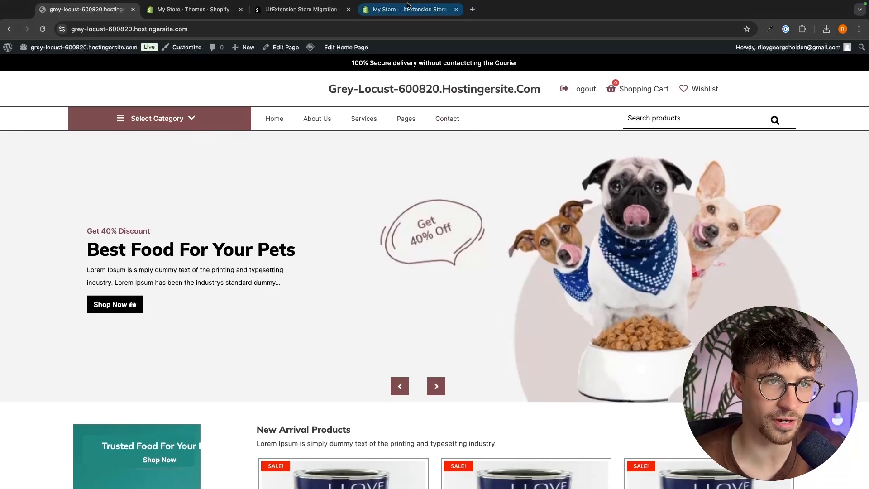
{"action": "left_click", "coordinate": [410, 9]}
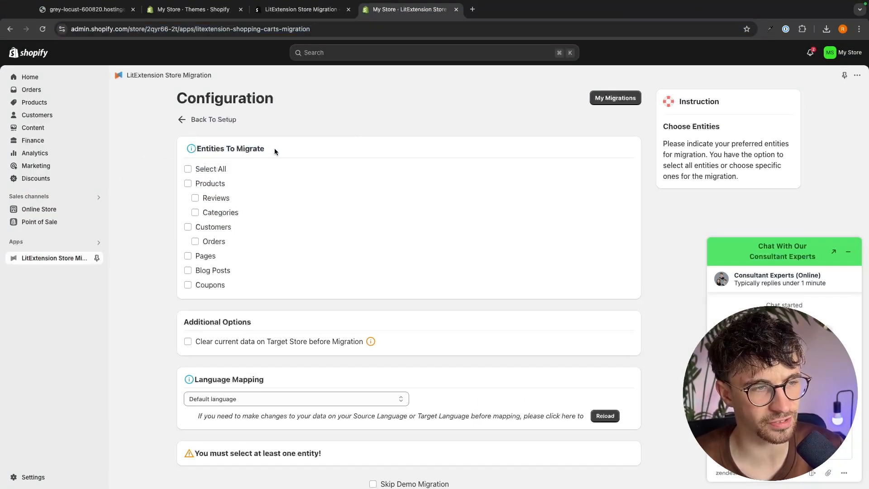
{"action": "left_click", "coordinate": [188, 169]}
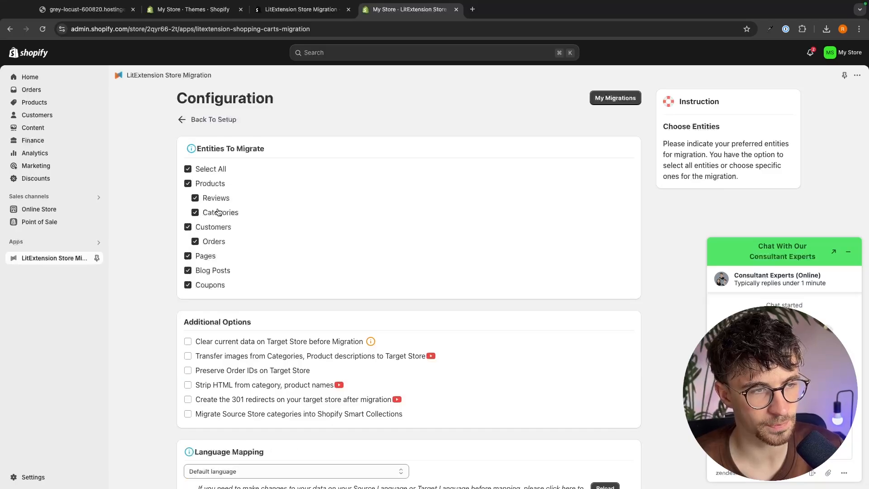
- Enable clearing existing Shopify data, transferring category/description images and keeping original order IDs
{"action": "scroll", "scroll_direction": "down", "scroll_amount": 3}
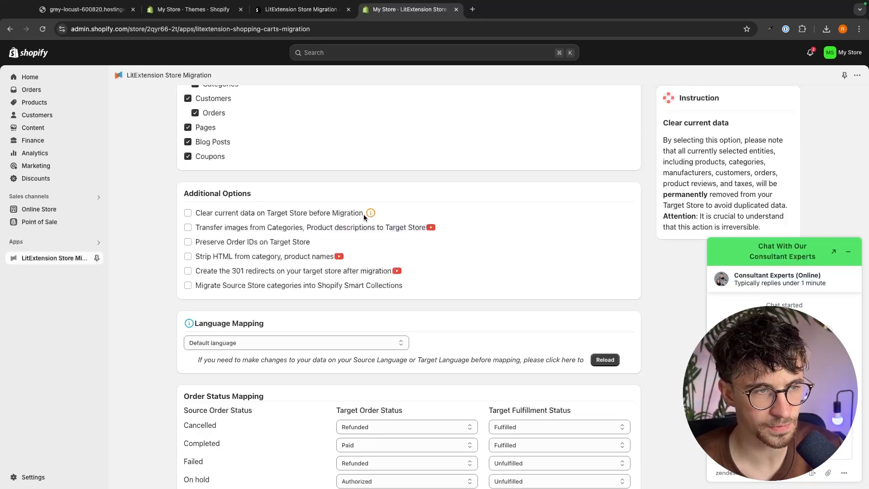
{"action": "left_click", "coordinate": [188, 213]}
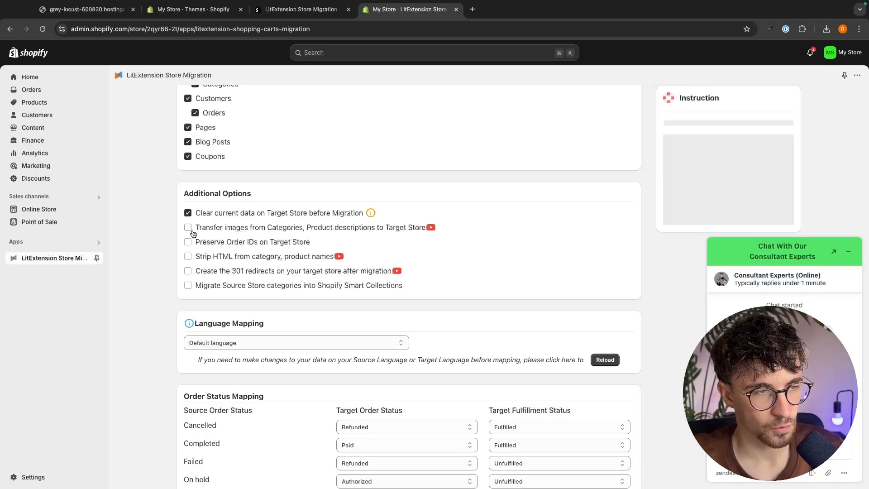
{"action": "left_click", "coordinate": [189, 228]}
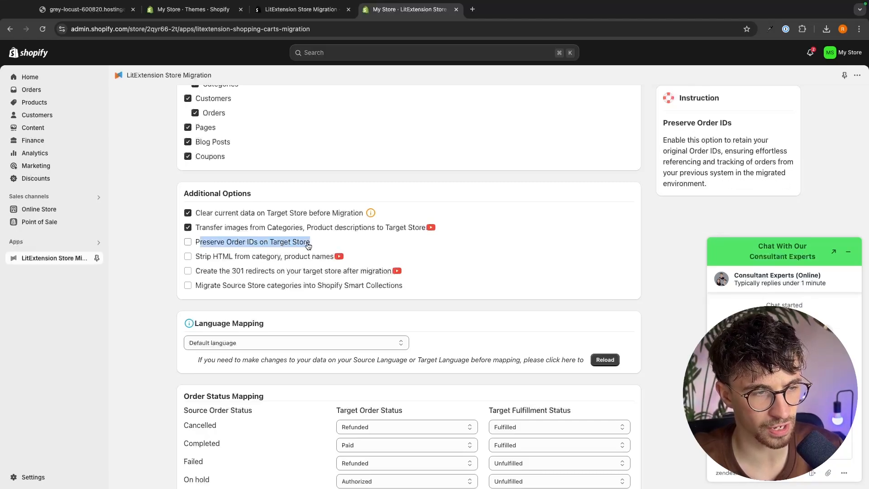
{"action": "left_click", "coordinate": [187, 285]}
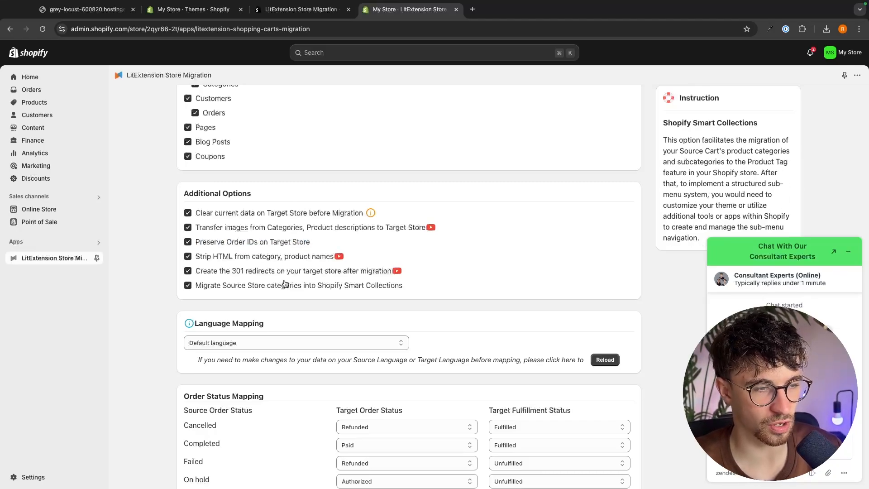
{"action": "scroll", "scroll_direction": "down", "scroll_amount": 3}
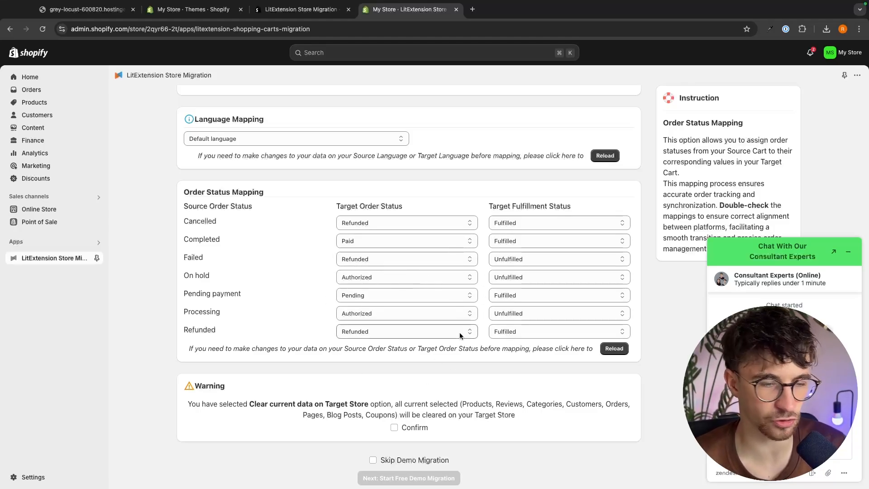
- Confirm the clear-data warning, skip the demo migration, and proceed to Start Full Migration
{"action": "left_click", "coordinate": [394, 428]}
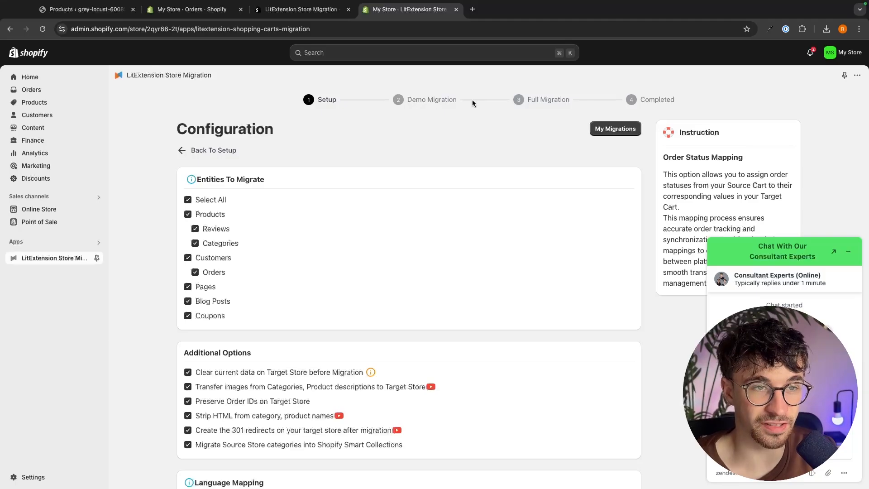
{"action": "mouse_move", "coordinate": [455, 130]}
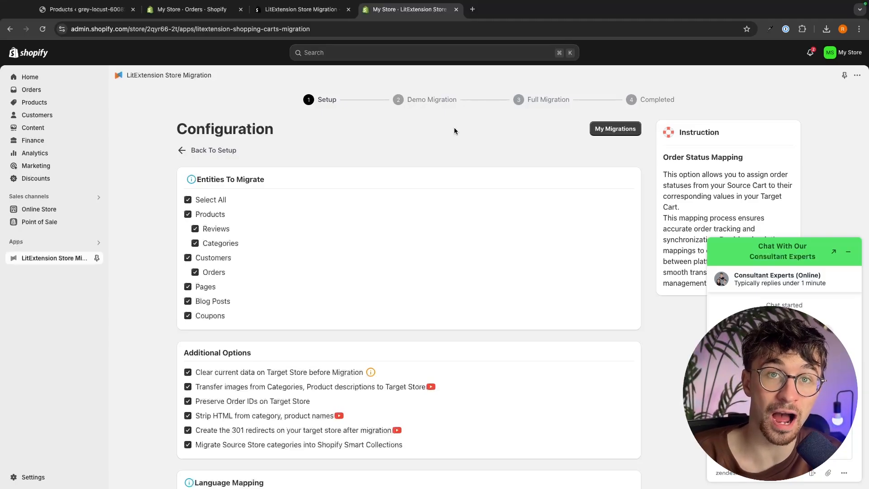
{"action": "scroll", "scroll_direction": "down", "scroll_amount": 3}
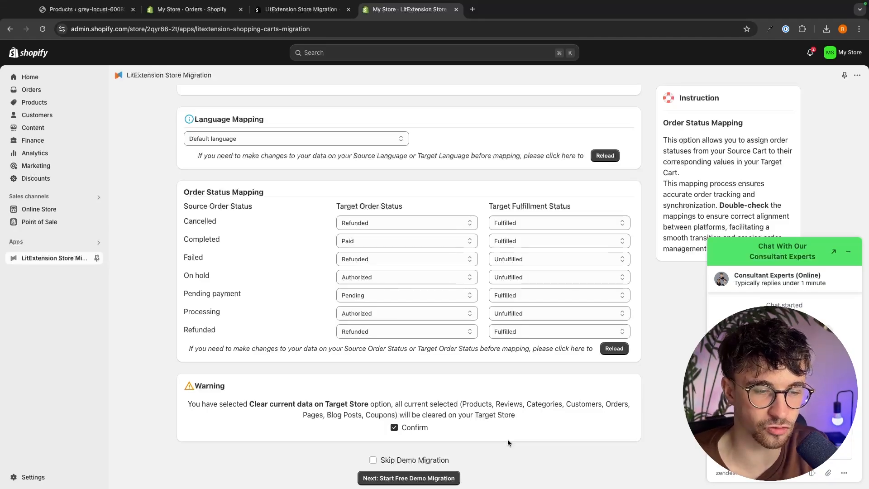
{"action": "left_click", "coordinate": [374, 460]}
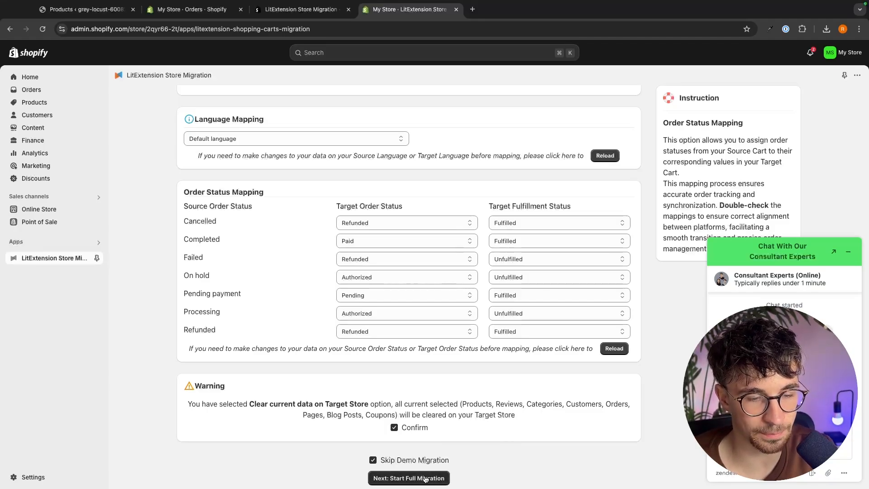
{"action": "left_click", "coordinate": [409, 478]}
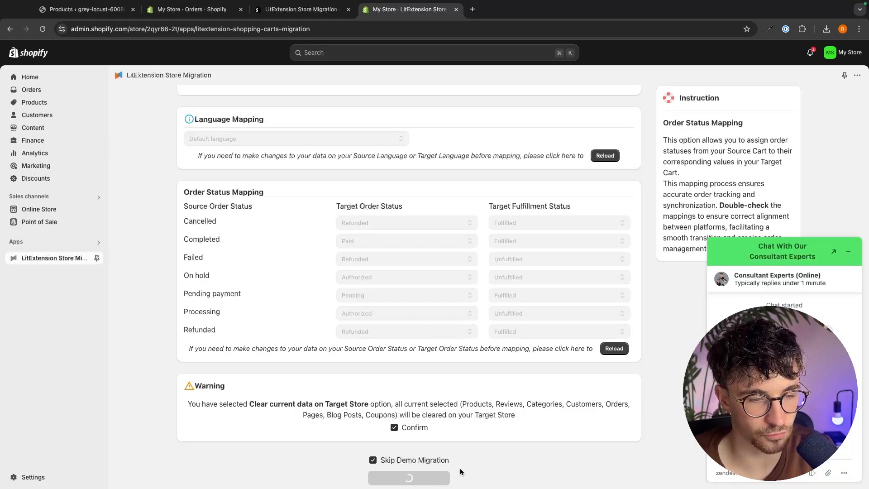
- Start the migration with $157, bringing up Shopify's charge approval screen
{"action": "left_click", "coordinate": [408, 477]}
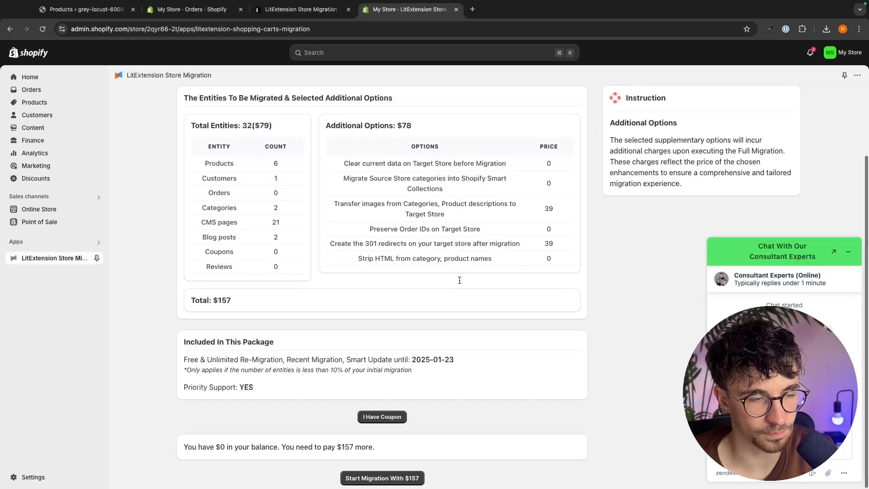
{"action": "left_click", "coordinate": [382, 478]}
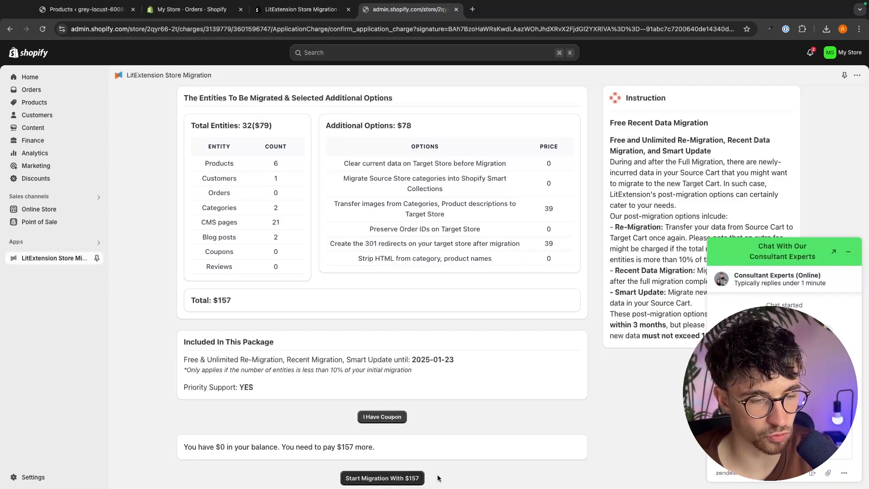
{"action": "left_click", "coordinate": [382, 478]}
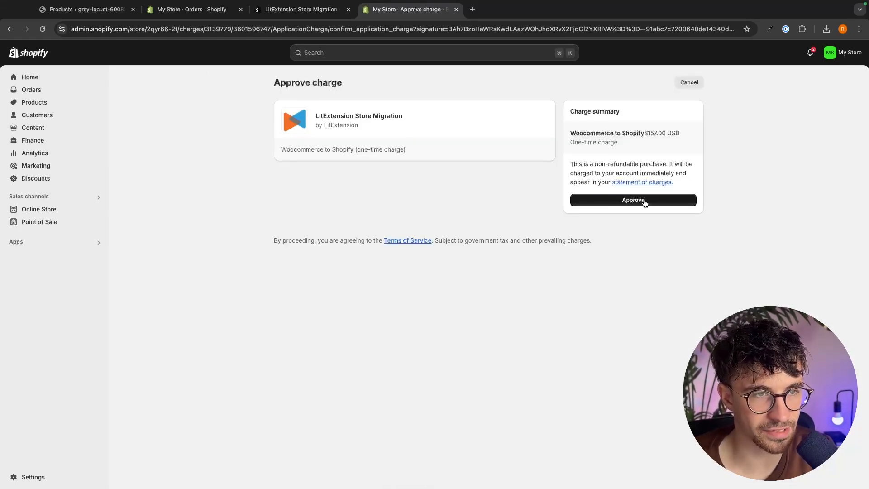
- Approve the one-time $157 LitExtension charge so the migration begins running
{"action": "left_click", "coordinate": [633, 199]}
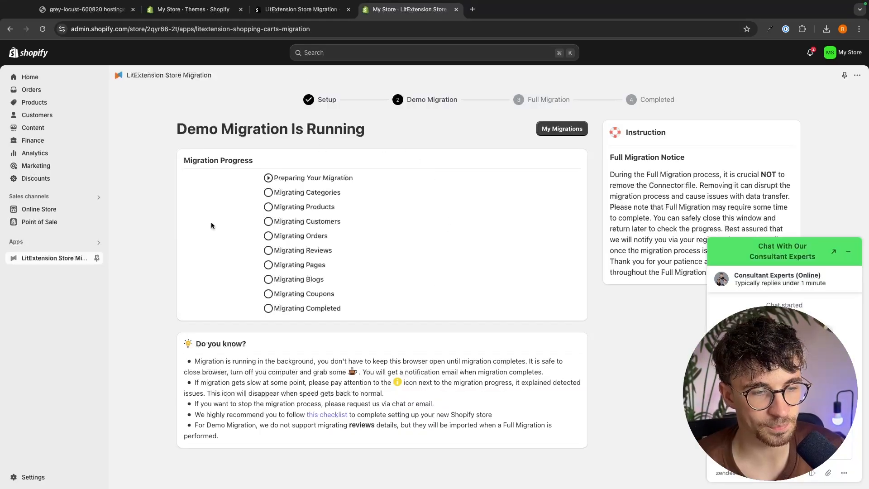
{"action": "mouse_move", "coordinate": [241, 177]}
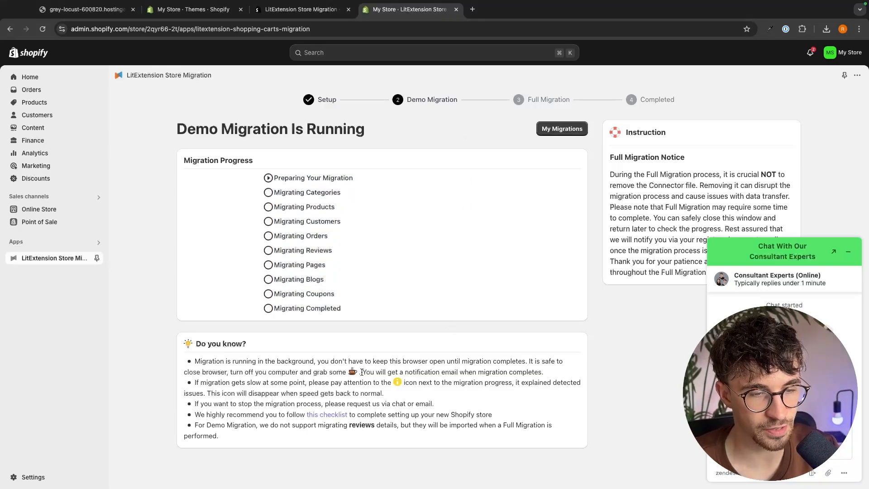
{"action": "mouse_move", "coordinate": [298, 171]}
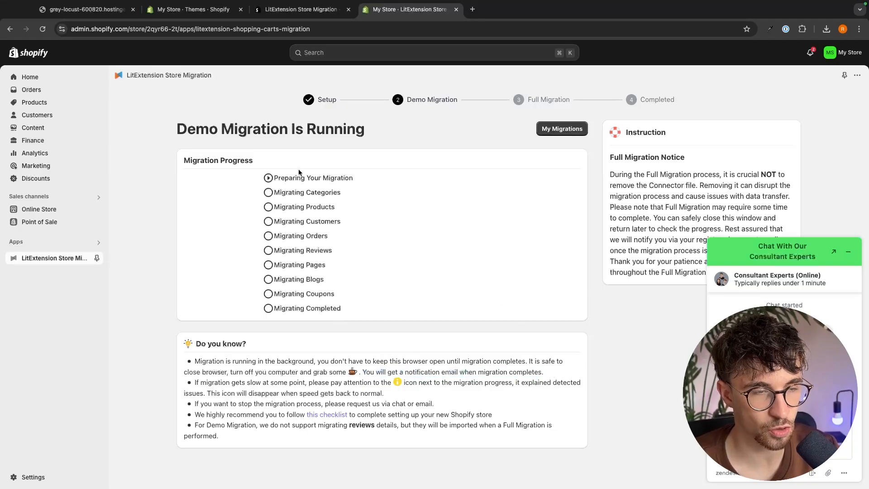
{"action": "mouse_move", "coordinate": [487, 299]}
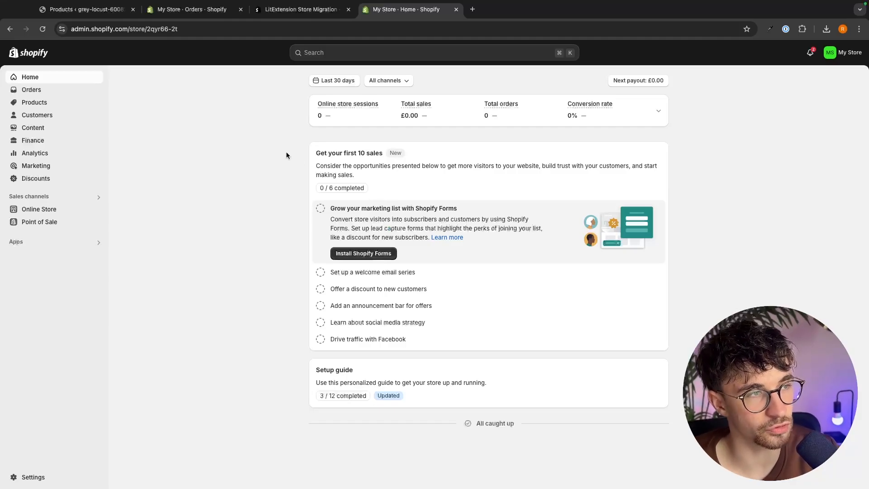
- Review Orders, the two imported dog products, and the Collections list (Home page, Cat Food, Dog Food)
{"action": "left_click", "coordinate": [31, 90]}
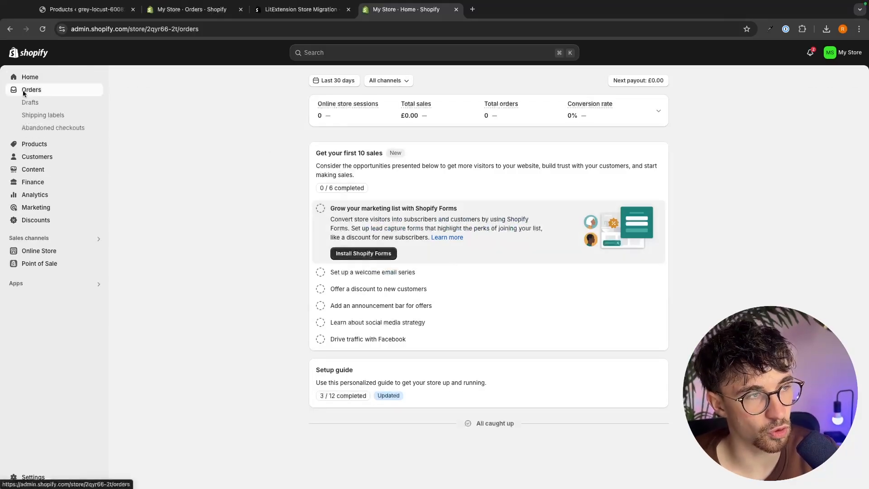
{"action": "left_click", "coordinate": [31, 89]}
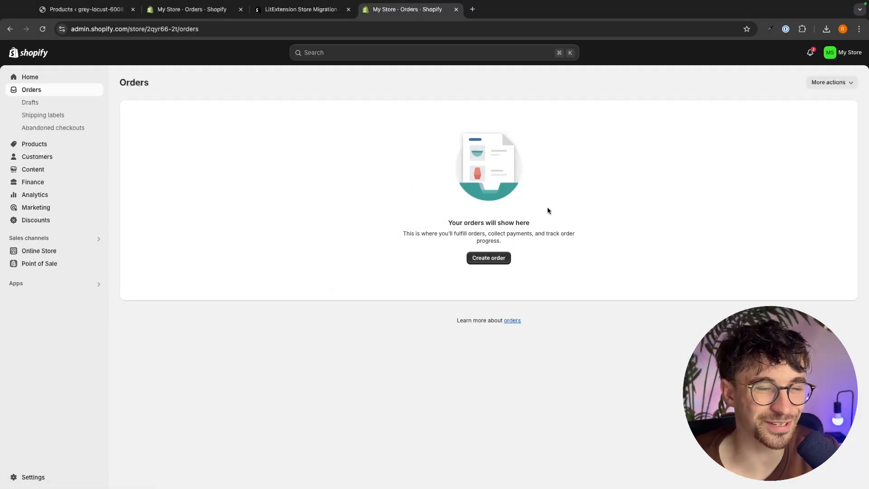
{"action": "mouse_move", "coordinate": [521, 267]}
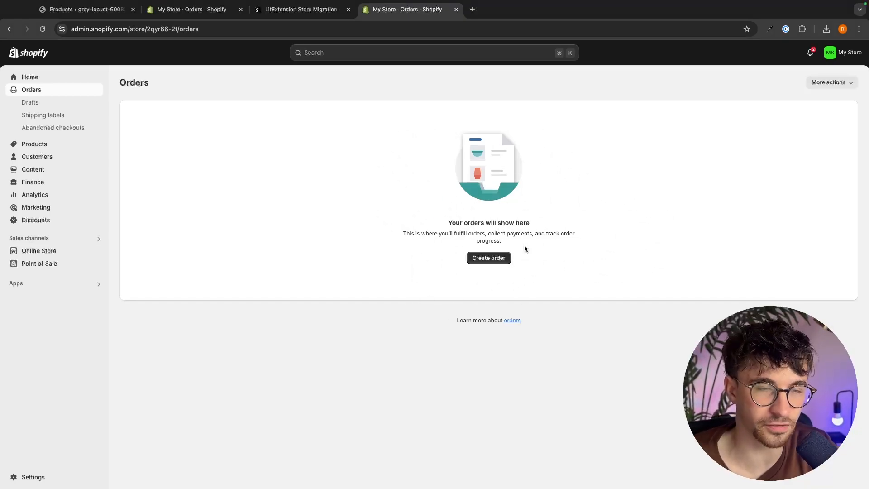
{"action": "mouse_move", "coordinate": [33, 144]}
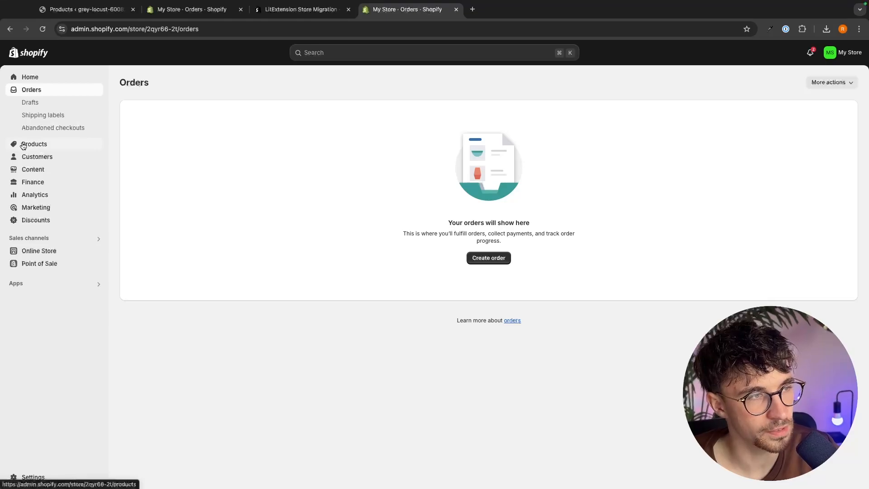
{"action": "left_click", "coordinate": [34, 144]}
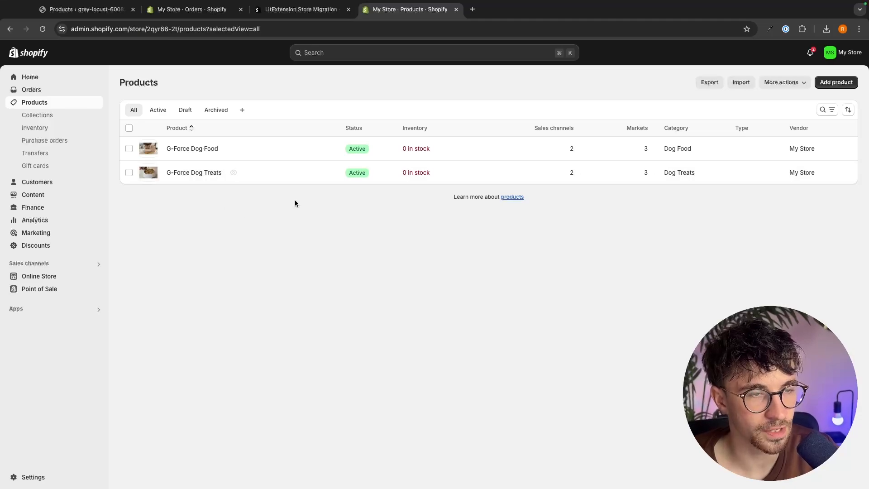
{"action": "mouse_move", "coordinate": [220, 198]}
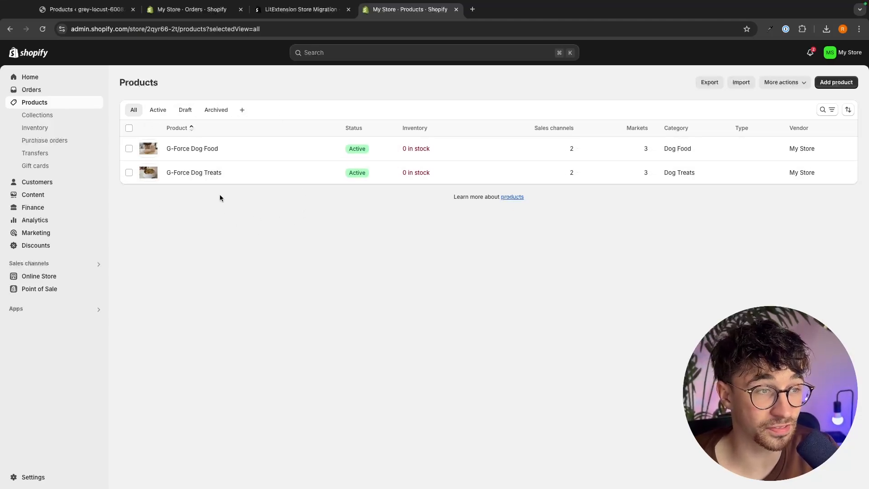
{"action": "mouse_move", "coordinate": [394, 176]}
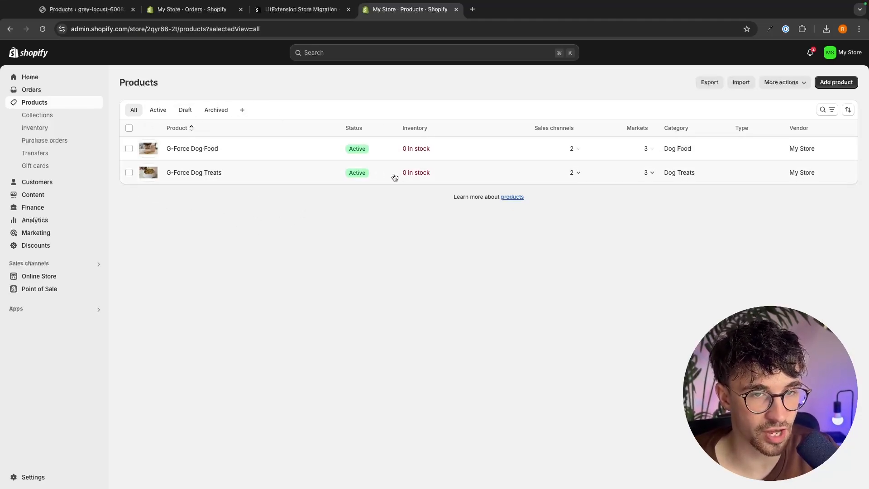
{"action": "mouse_move", "coordinate": [194, 172]}
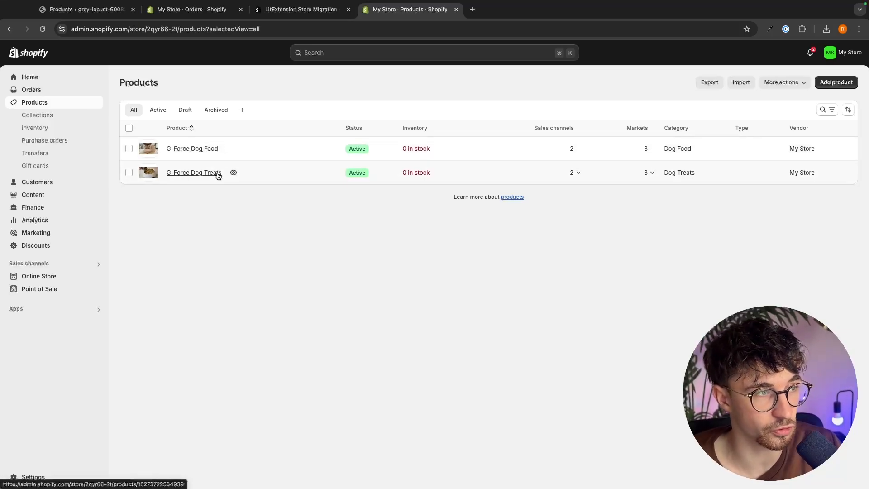
{"action": "left_click", "coordinate": [39, 115]}
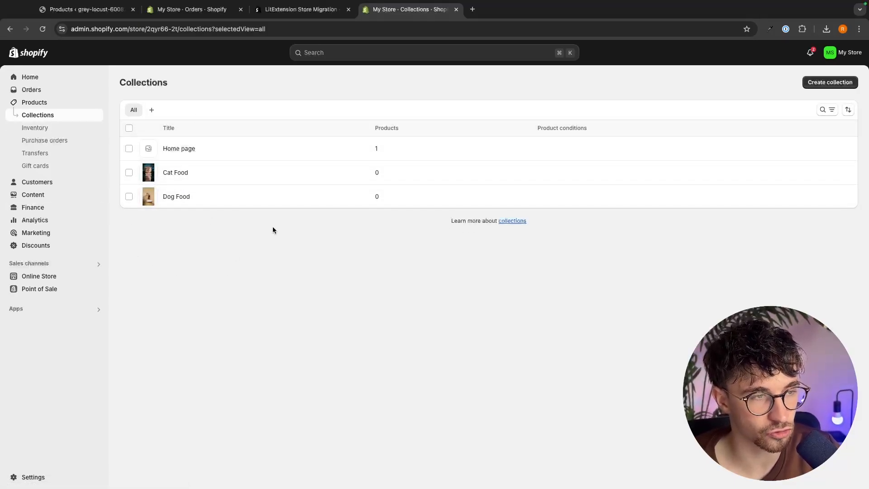
{"action": "mouse_move", "coordinate": [39, 276]}
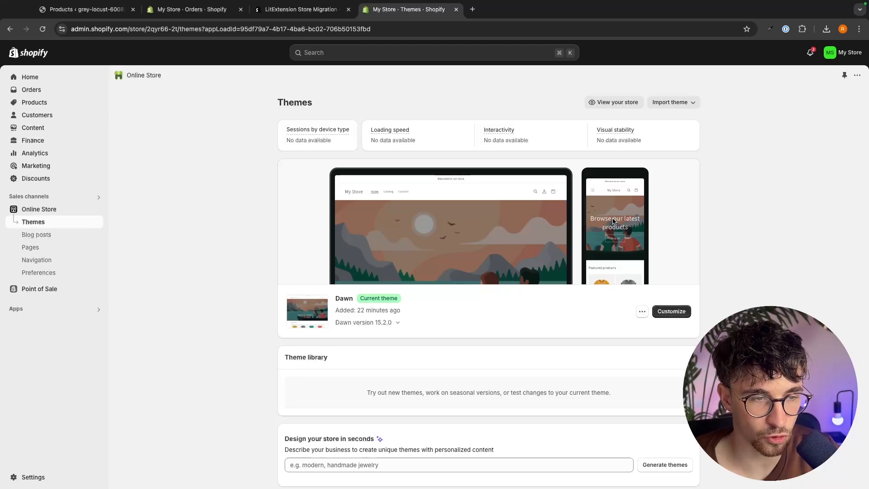
- Scroll the Themes page down to the Popular free themes (Dawn, Spotlight, Refresh)
{"action": "scroll", "scroll_direction": "down", "scroll_amount": 3}
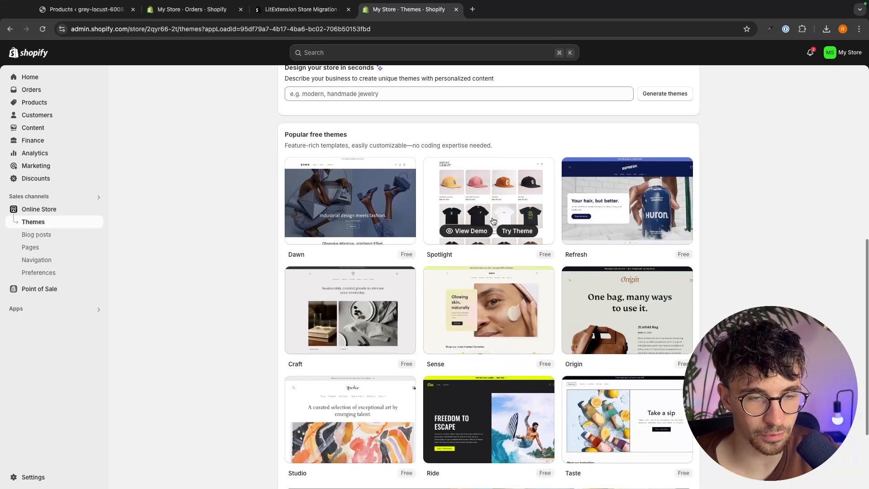
{"action": "mouse_move", "coordinate": [642, 204]}
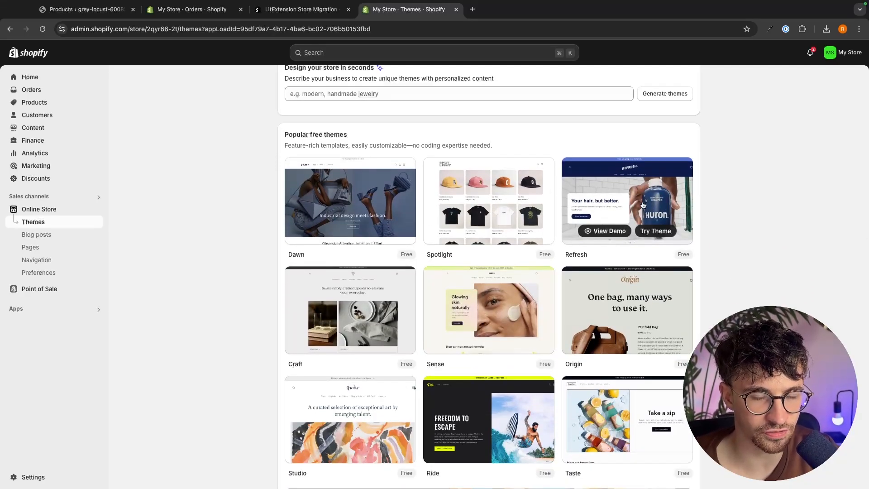
{"action": "scroll", "scroll_direction": "down", "scroll_amount": 3}
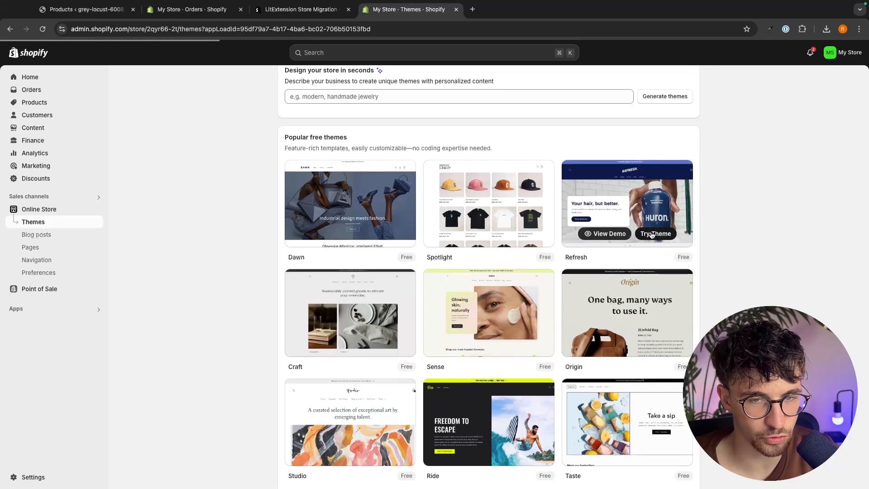
- Try the Refresh theme and scroll its editor preview through the slideshow and migrated dog products
{"action": "left_click", "coordinate": [656, 233]}
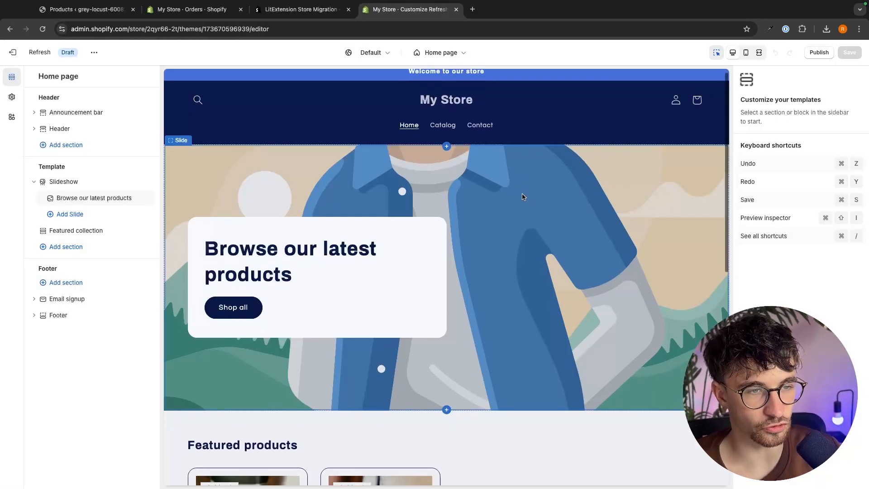
{"action": "scroll", "scroll_direction": "down", "scroll_amount": 3}
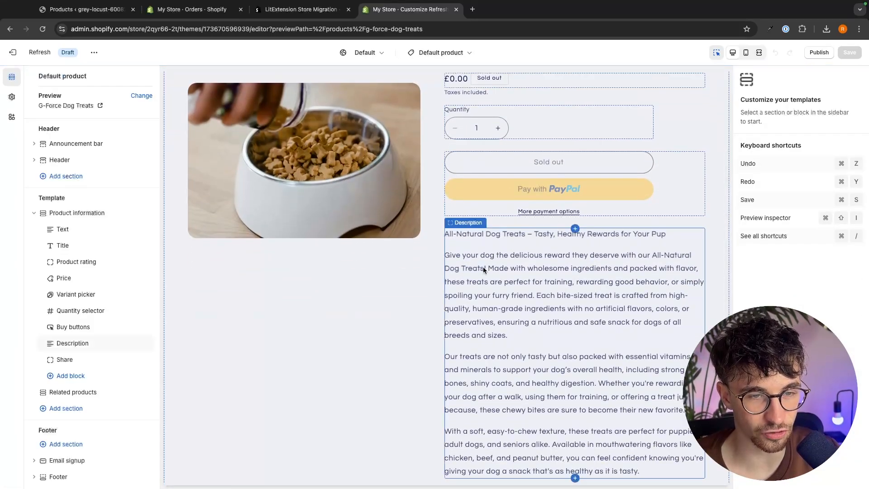
{"action": "scroll", "scroll_direction": "down", "scroll_amount": 3}
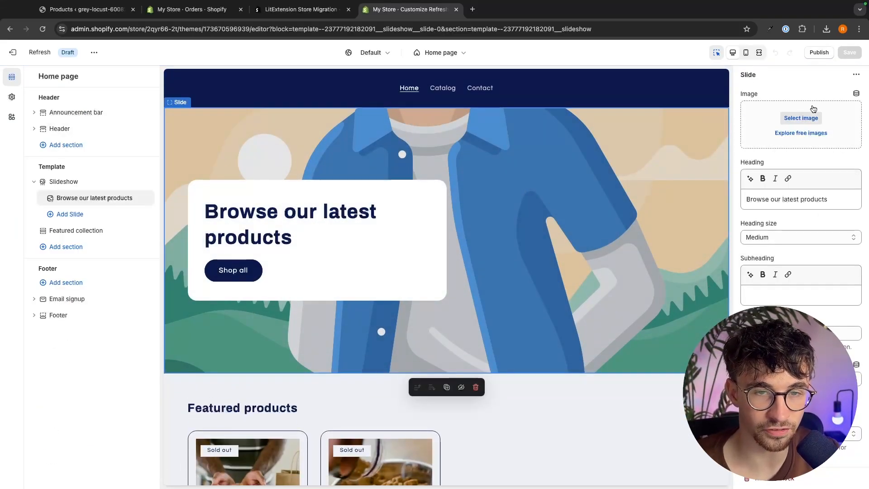
{"action": "scroll", "scroll_direction": "down", "scroll_amount": 3}
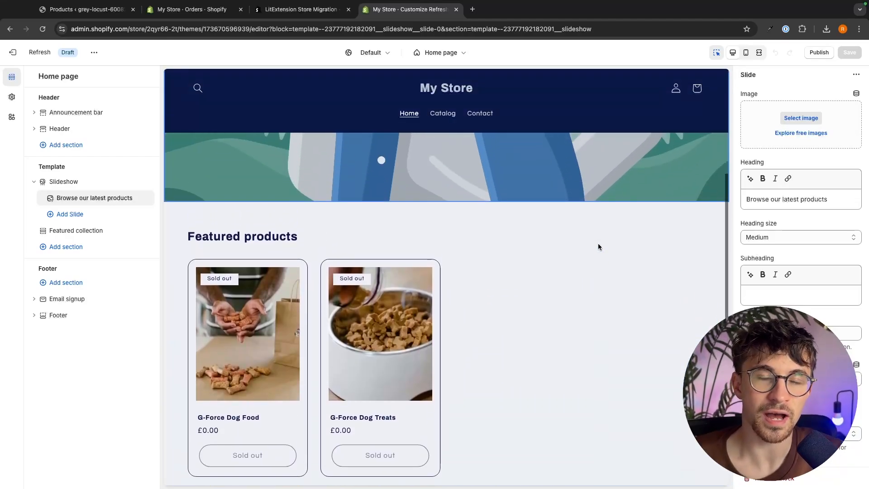